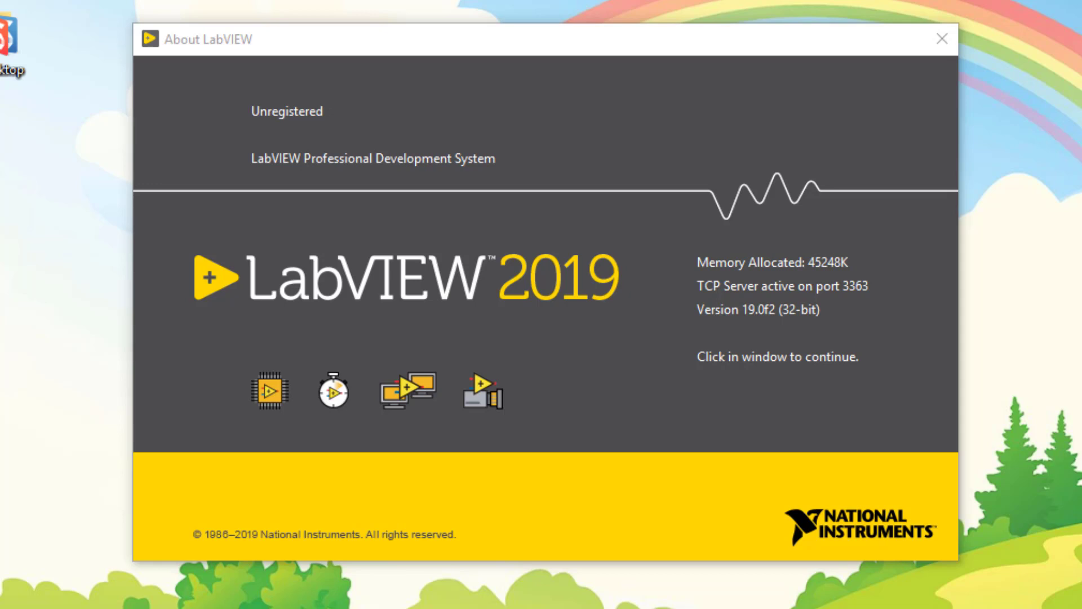
Dismiss the About LabVIEW screen to continue into LabVIEW 2019
left_click(539, 276)
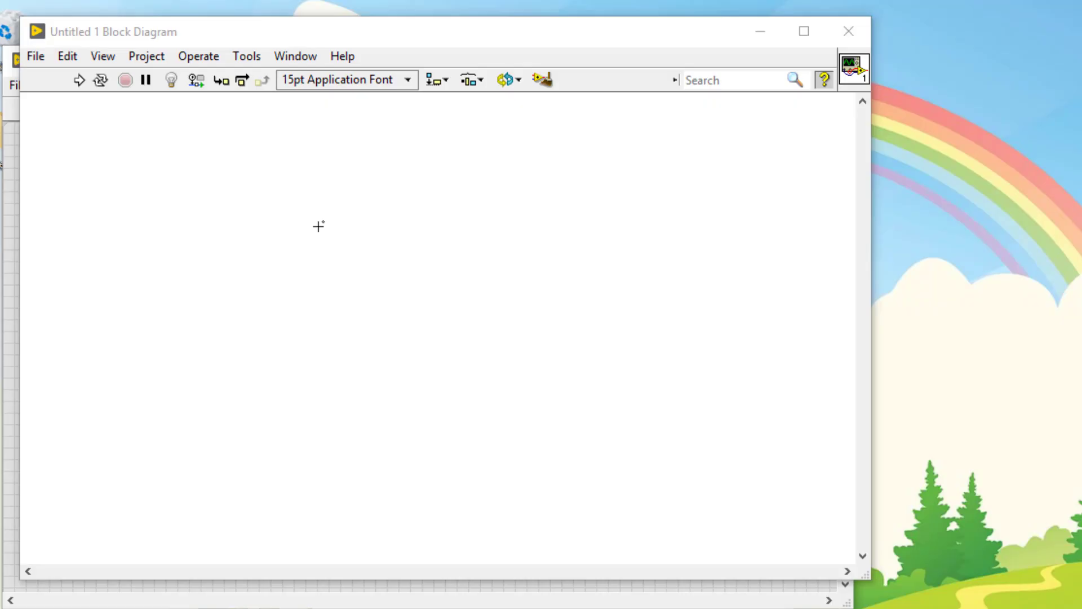
Drop an Array Constant on the diagram and fill it with a numeric constant holding 0, 1, 2
left_click(823, 80)
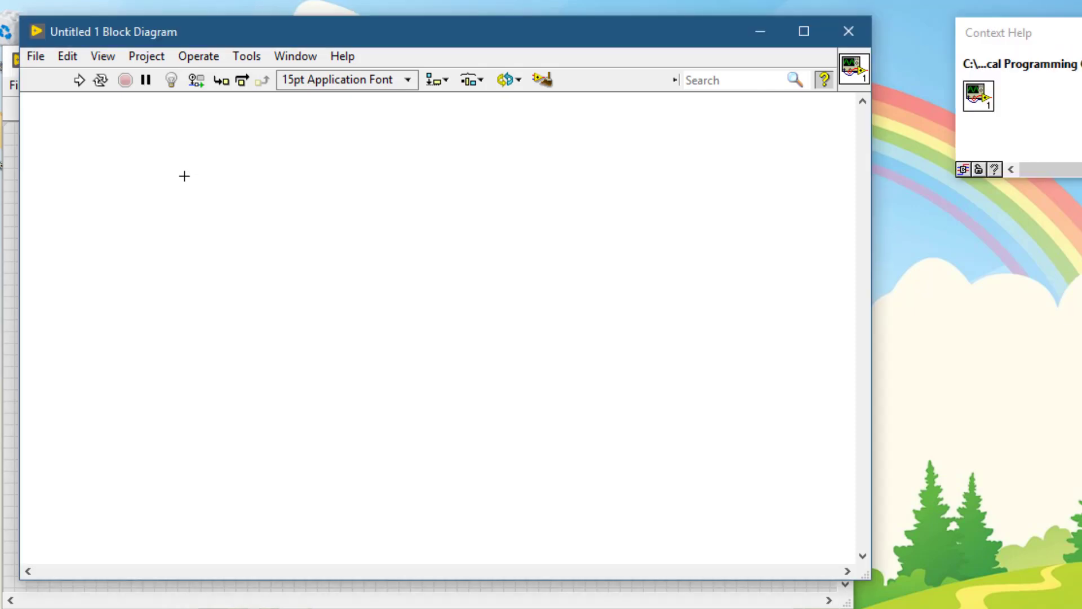
mouse_move(184, 177)
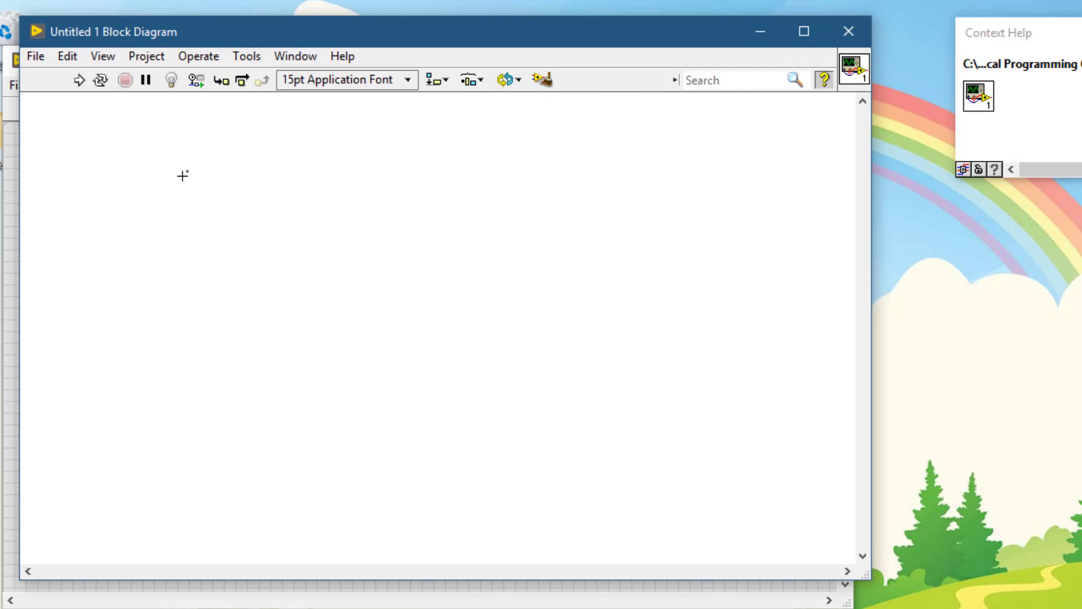
mouse_move(108, 114)
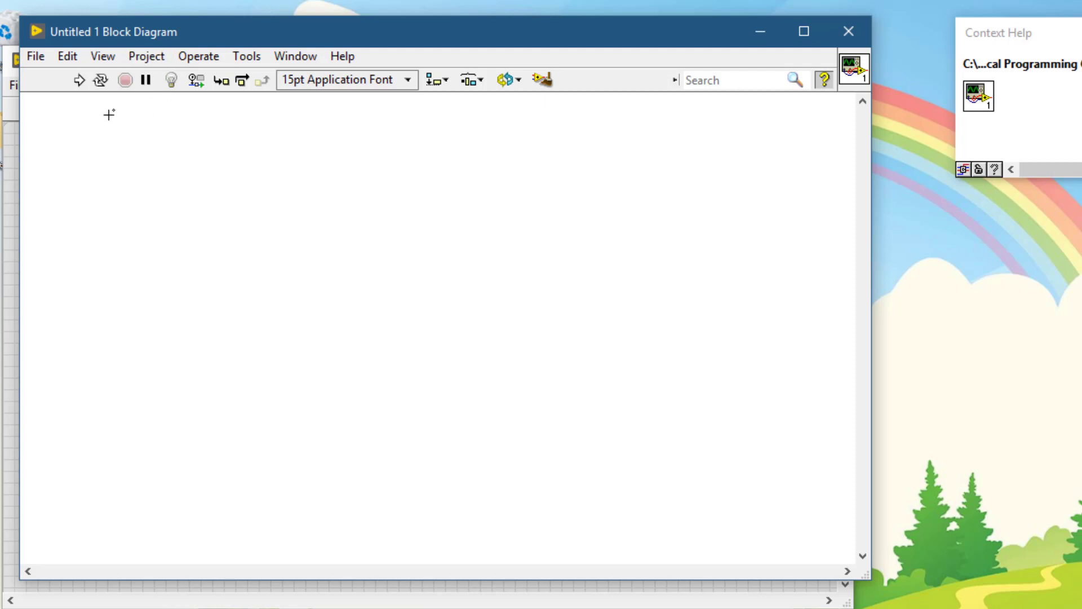
mouse_move(108, 131)
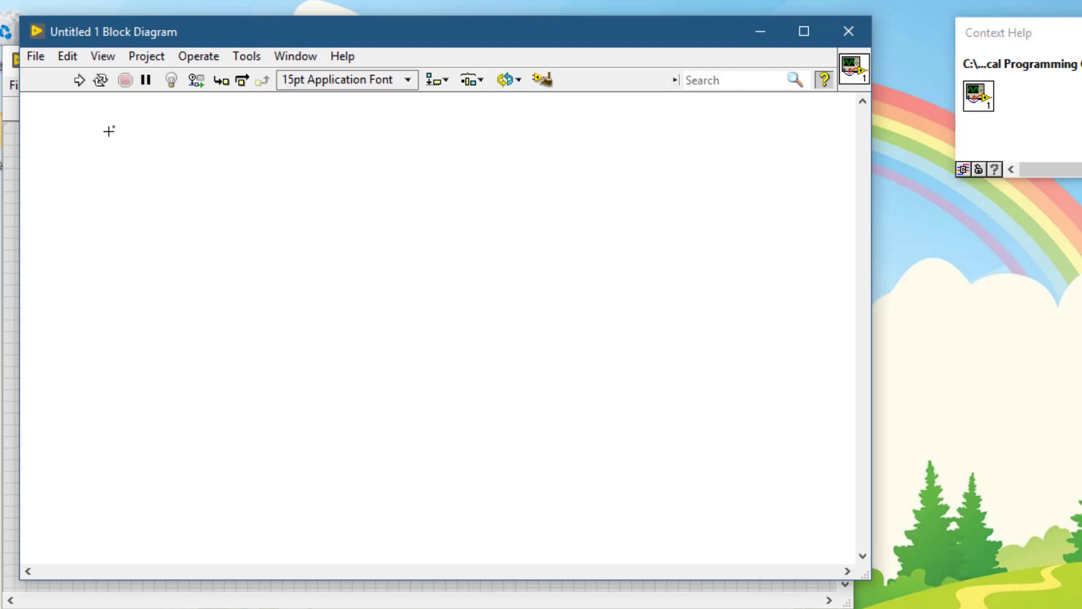
mouse_move(97, 126)
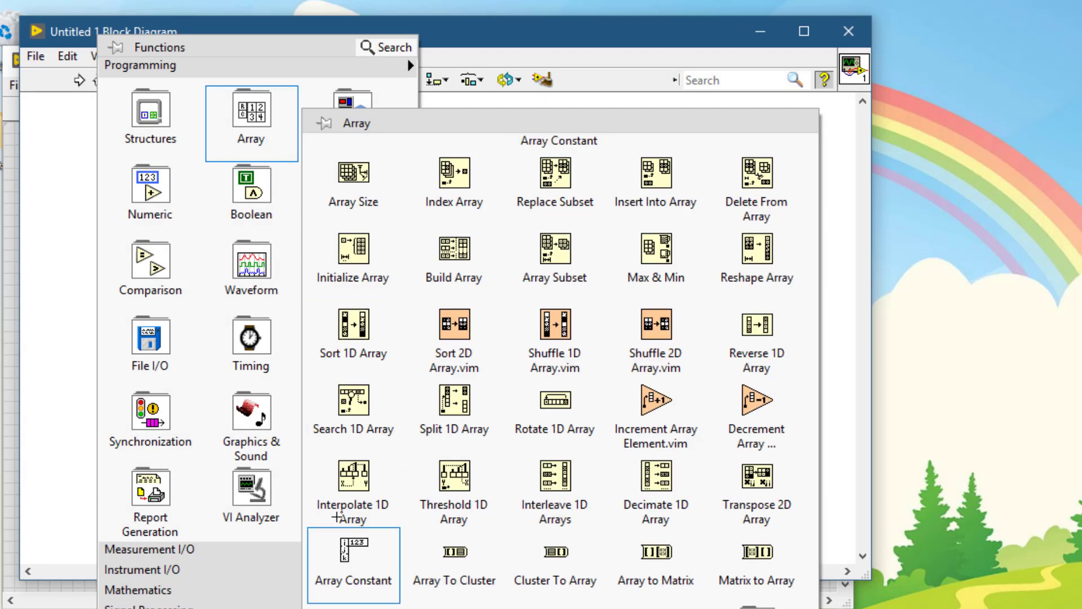
left_click(352, 563)
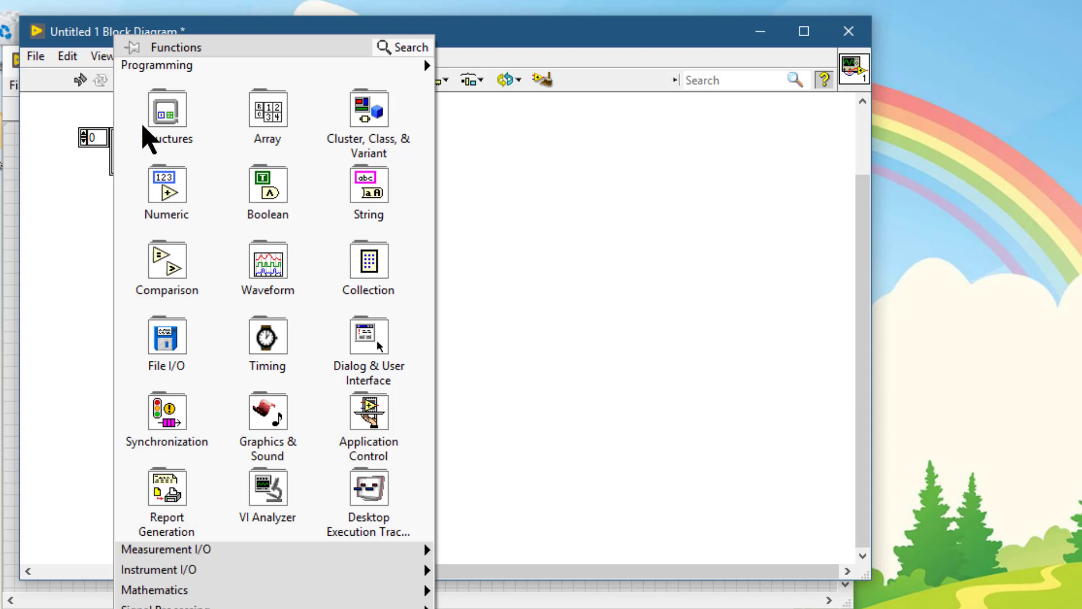
left_click(165, 186)
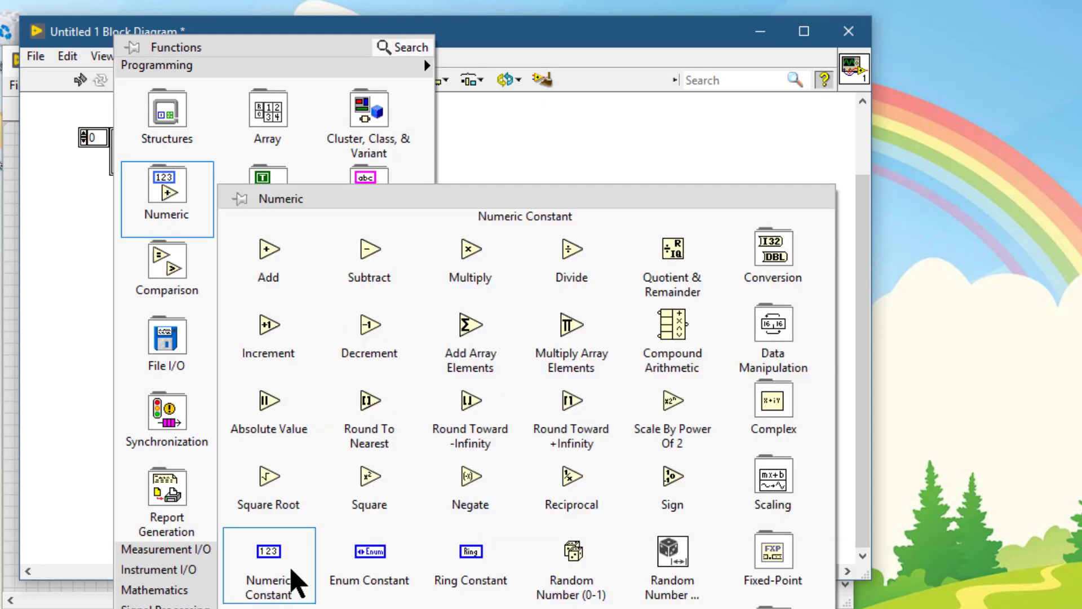
left_click(267, 560)
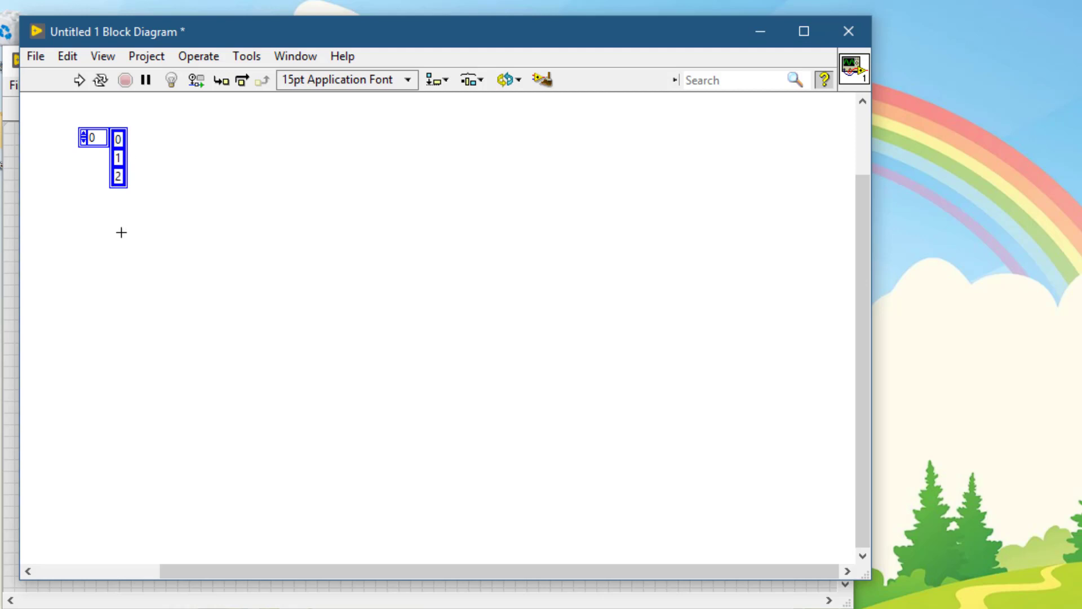
mouse_move(172, 128)
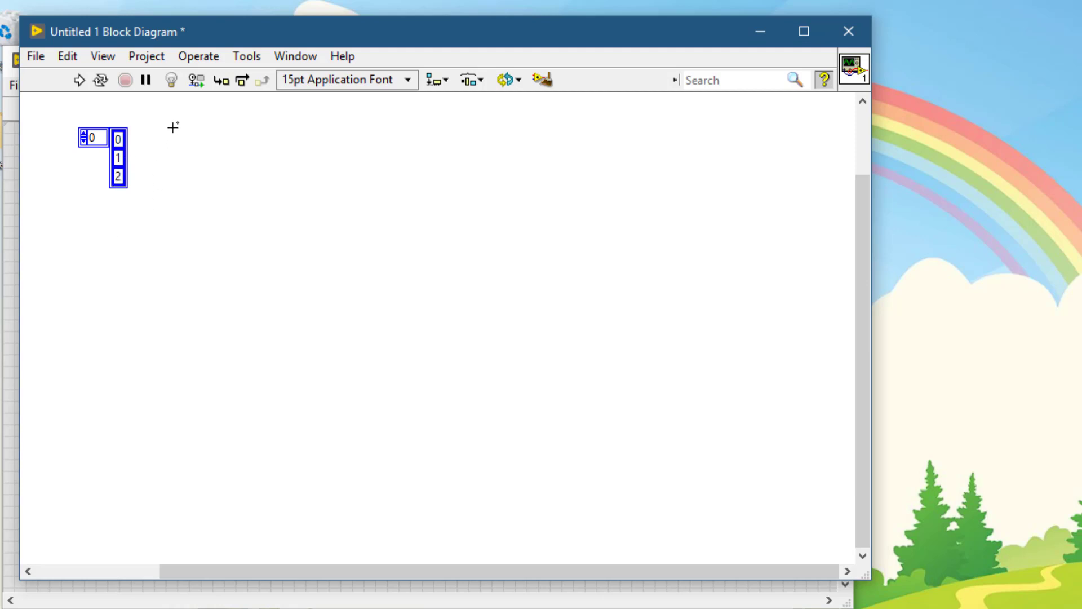
mouse_move(179, 150)
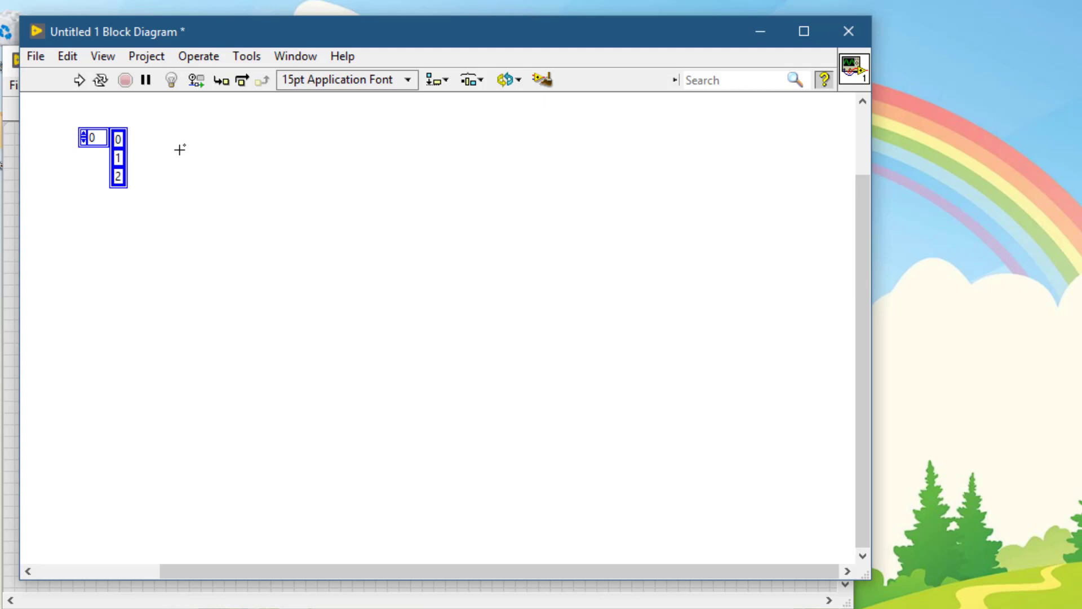
Place a Build Array node via Quick Drop search 'build arr'
key("ctrl+space")
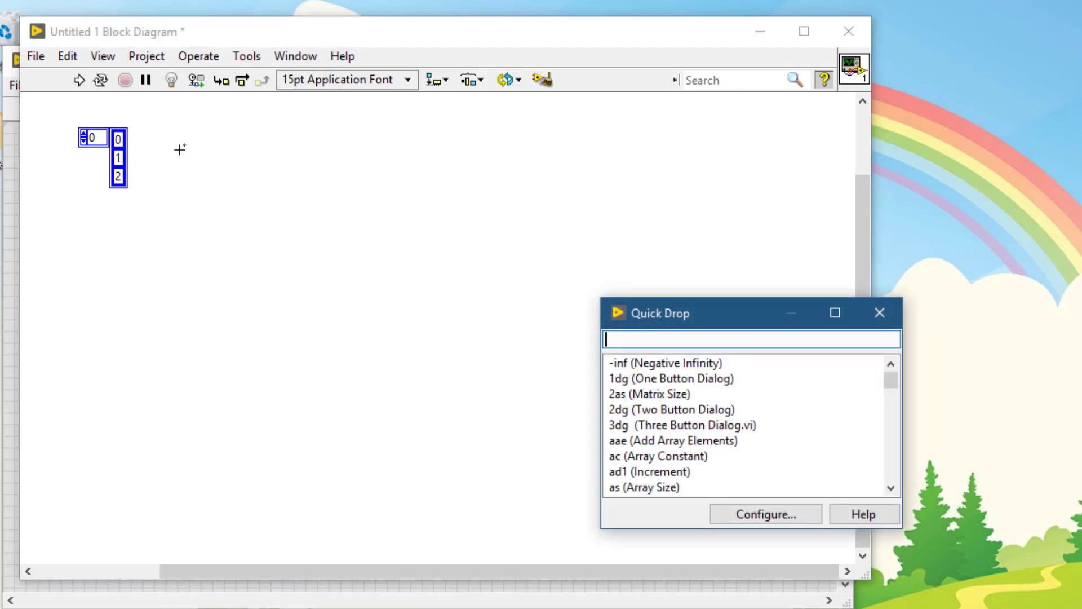
type("build a")
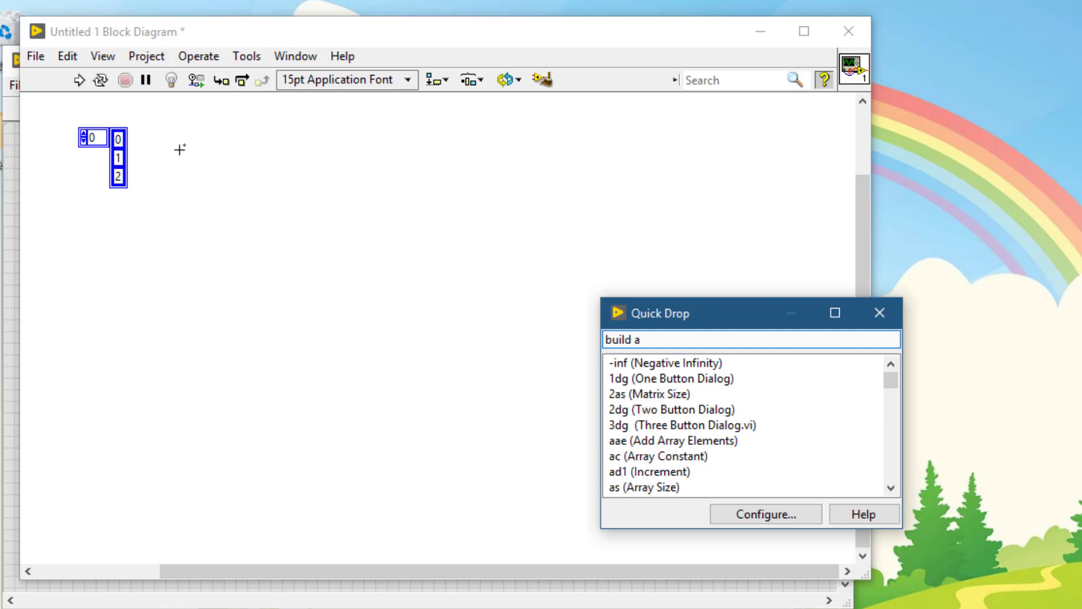
mouse_move(255, 200)
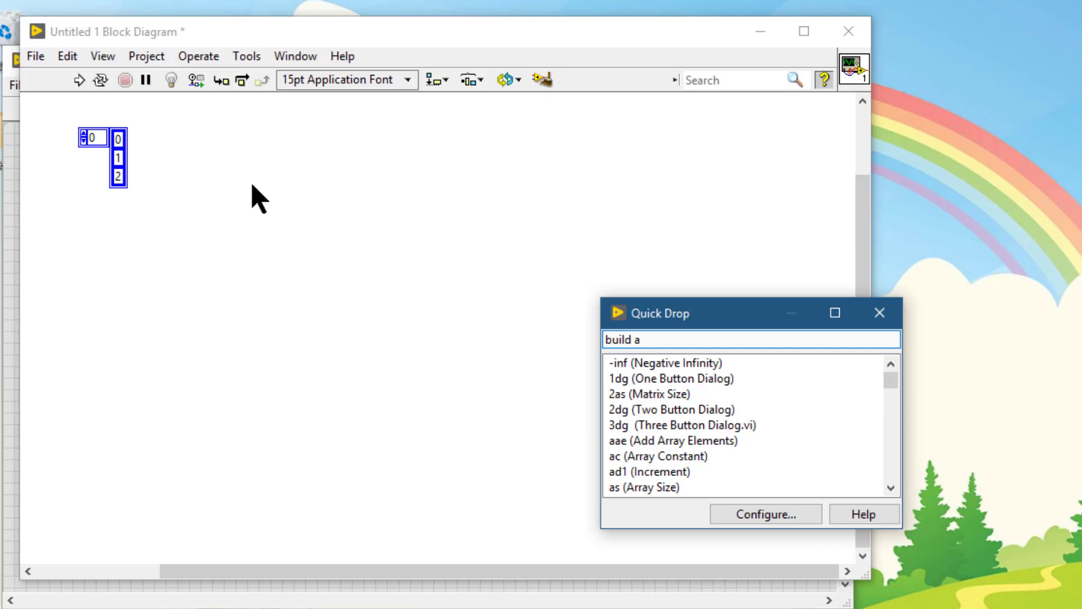
type("rr")
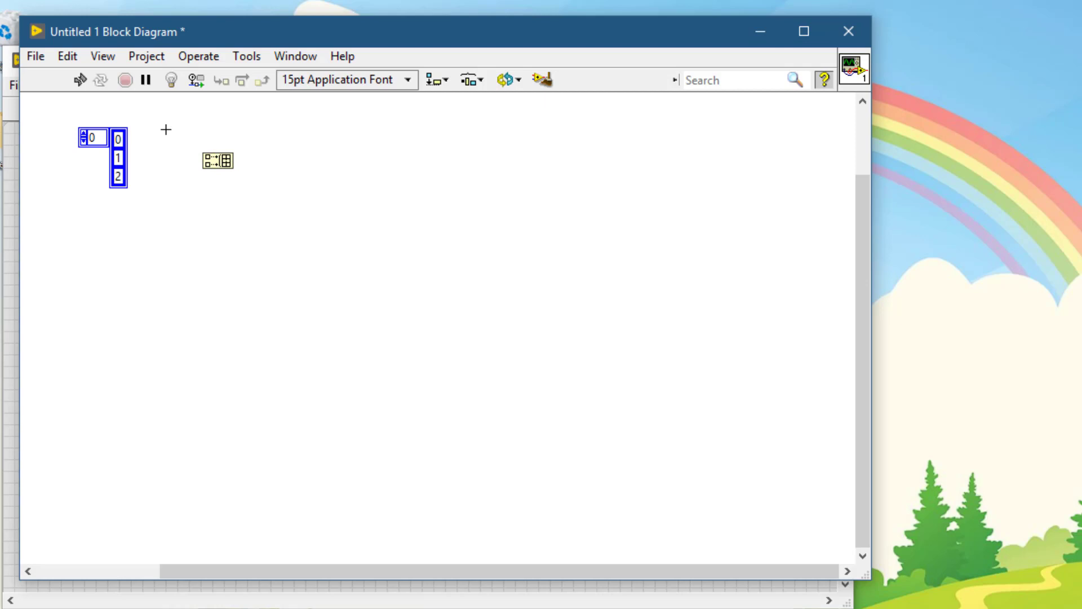
Place a separate numeric constant via Quick Drop search
key("ctrl+space")
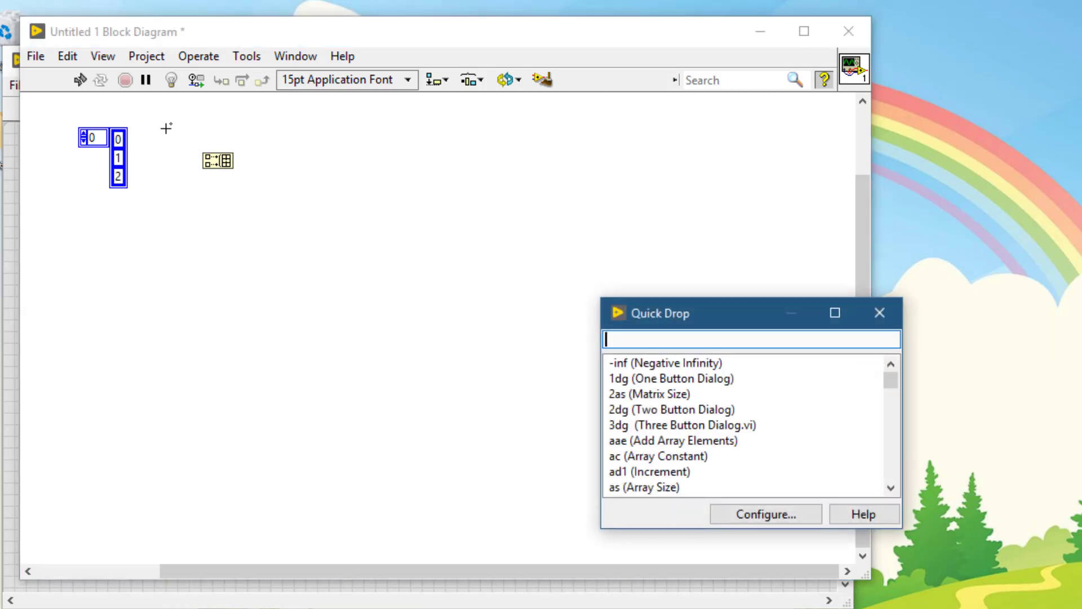
type("cons")
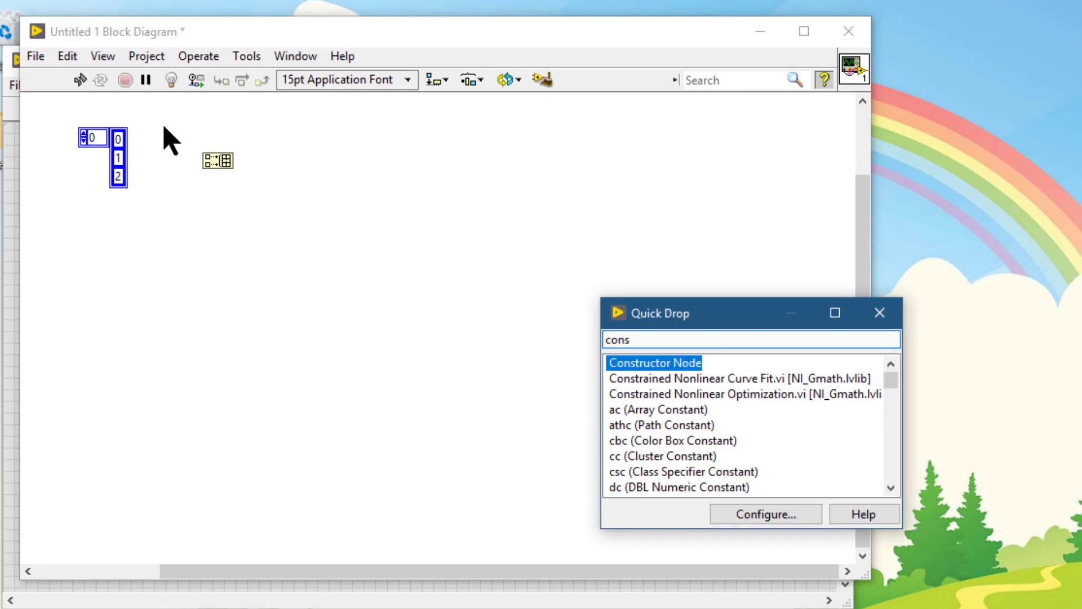
type("c")
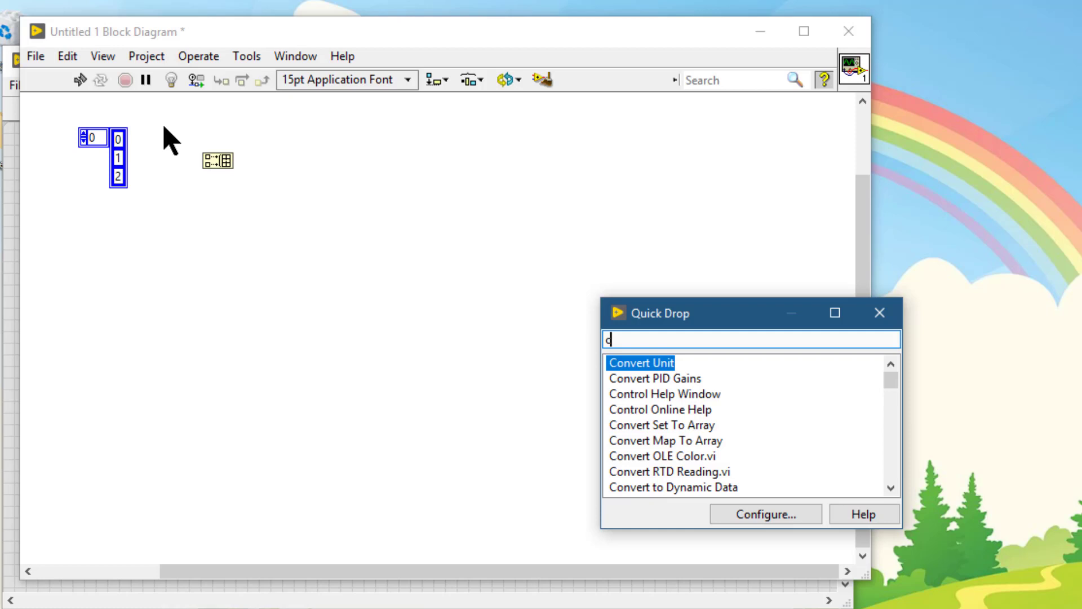
type("num")
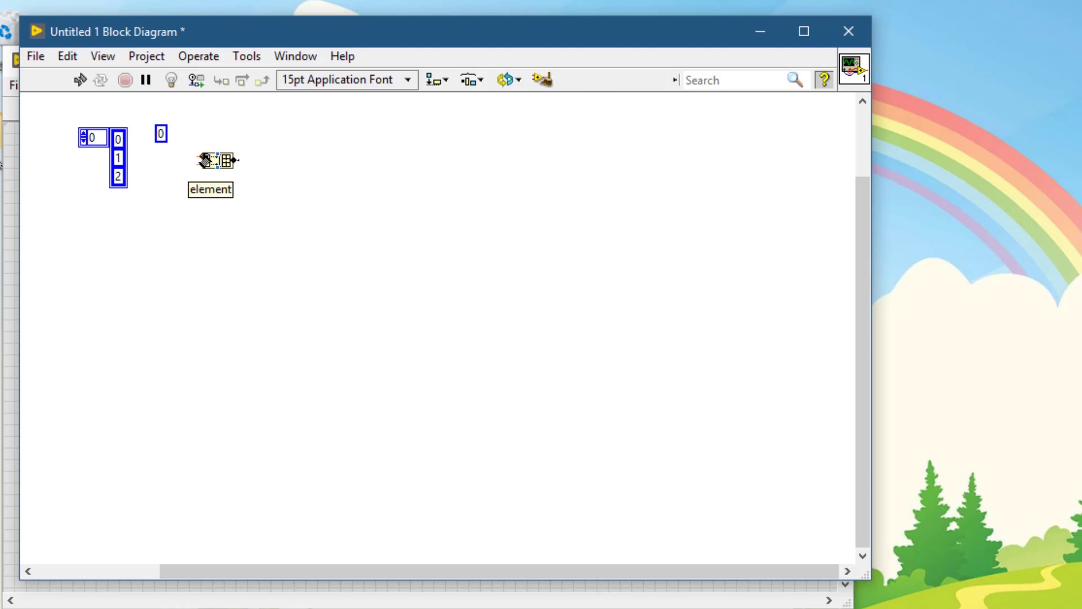
Wire constant 5 and the array into Build Array and create an appended array indicator reading 5, 0, 1, 2
left_click_drag(161, 134, 206, 160)
type("5")
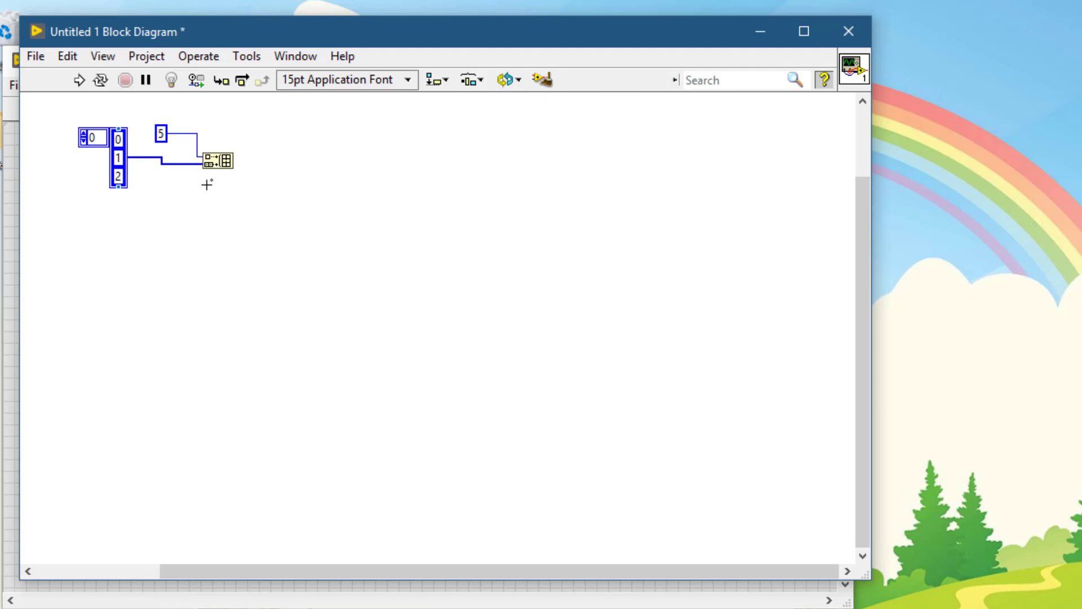
mouse_move(228, 160)
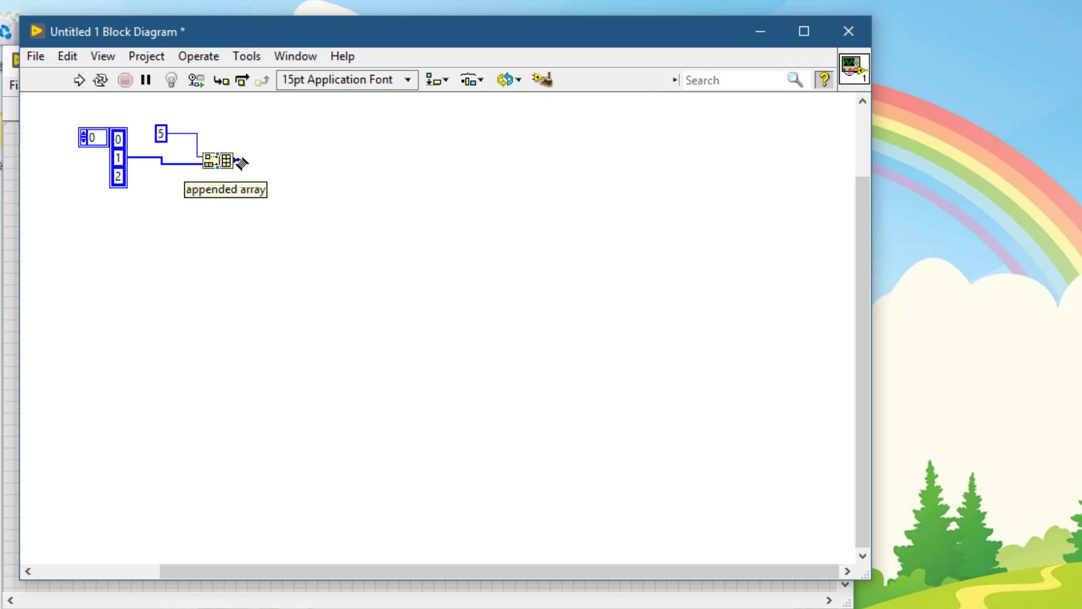
right_click(219, 161)
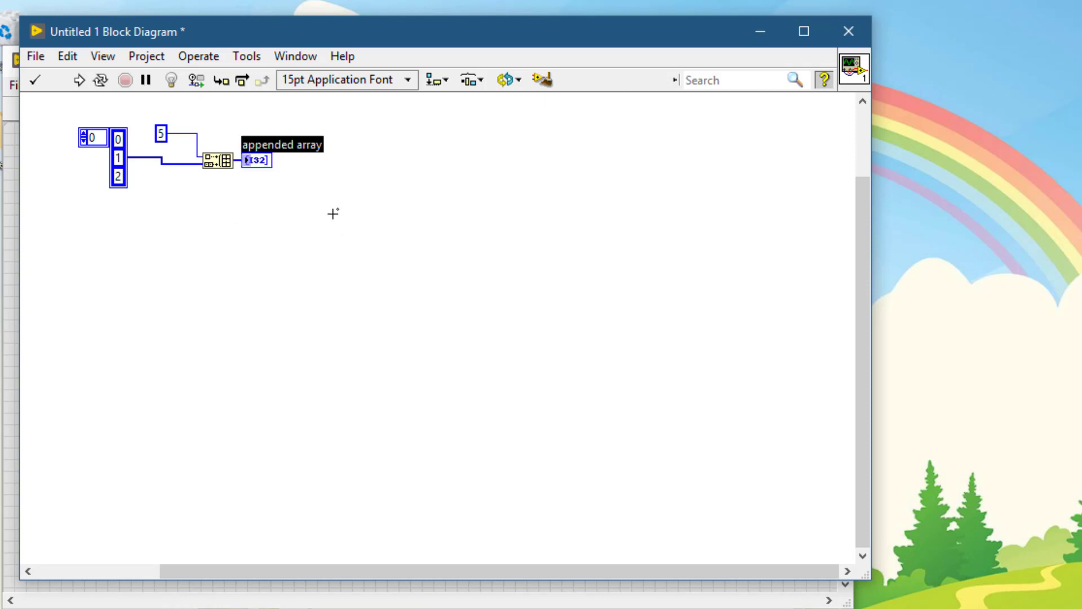
left_click_drag(255, 158, 296, 159)
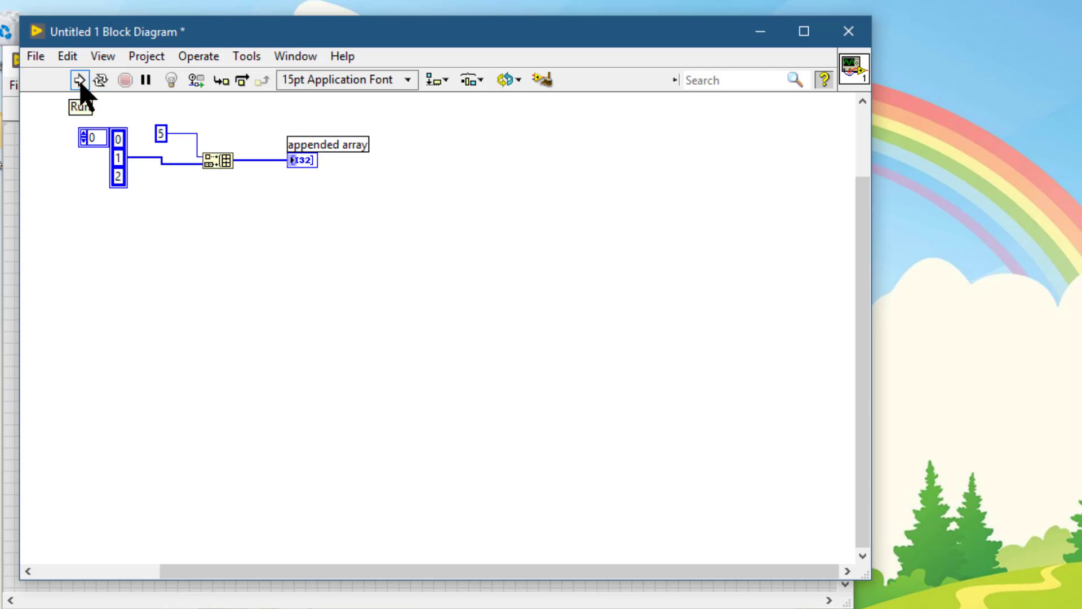
mouse_move(13, 160)
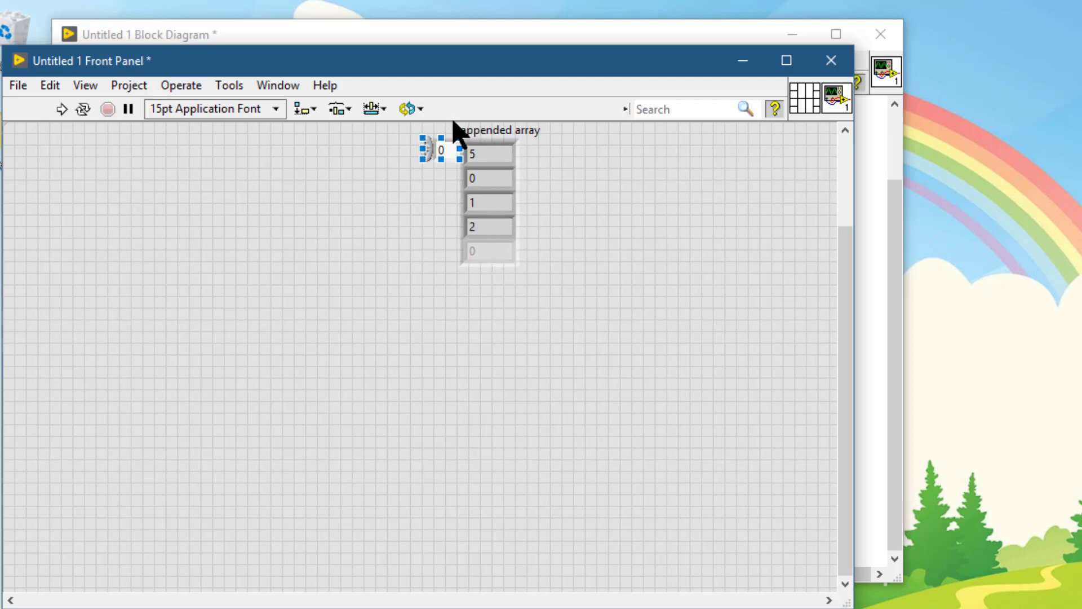
left_click_drag(483, 200, 172, 206)
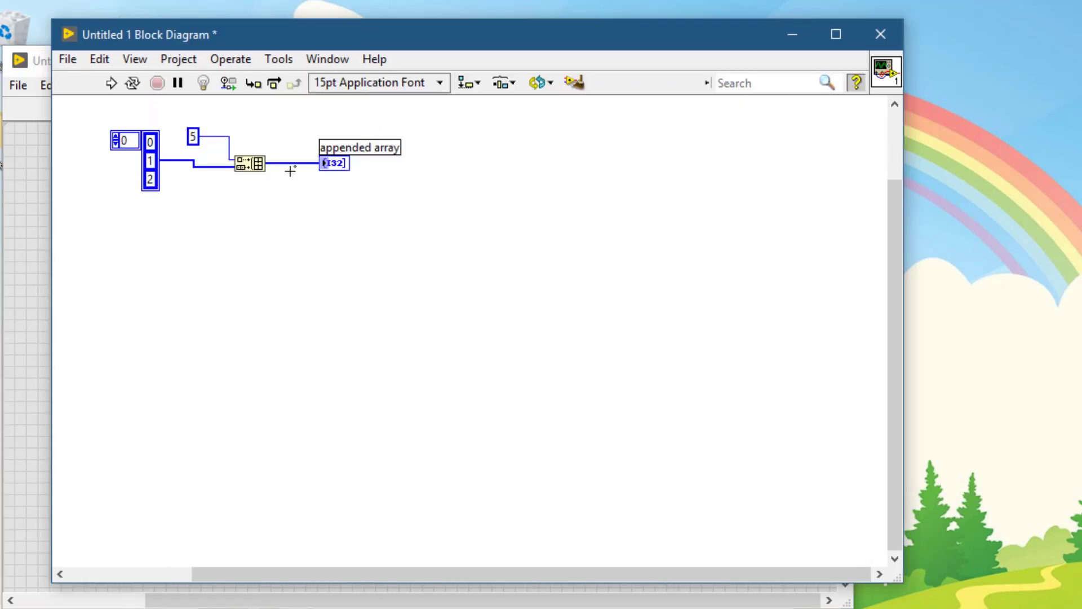
mouse_move(259, 164)
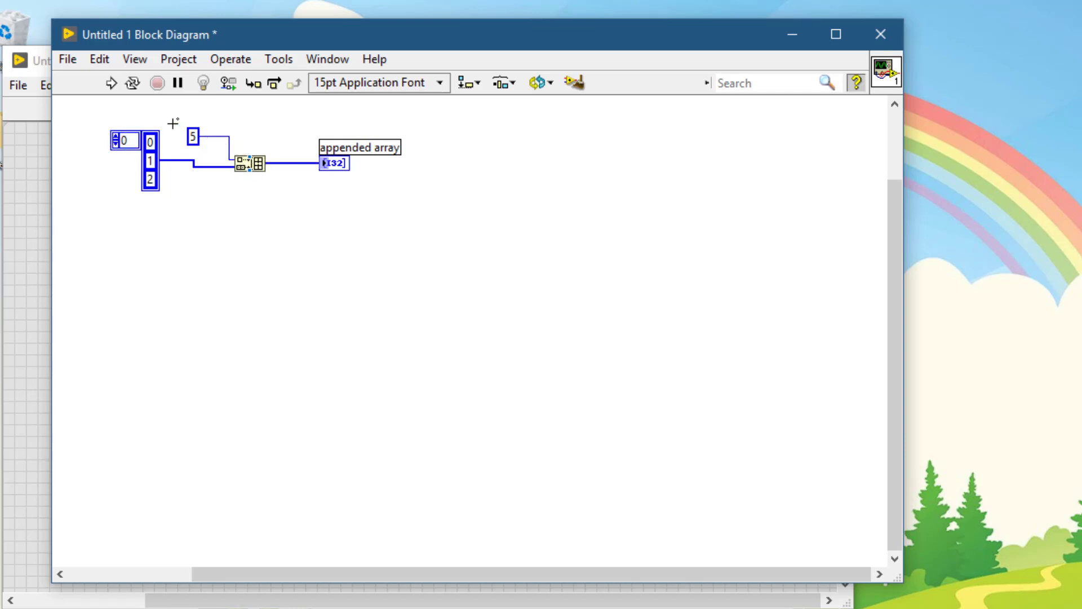
mouse_move(352, 168)
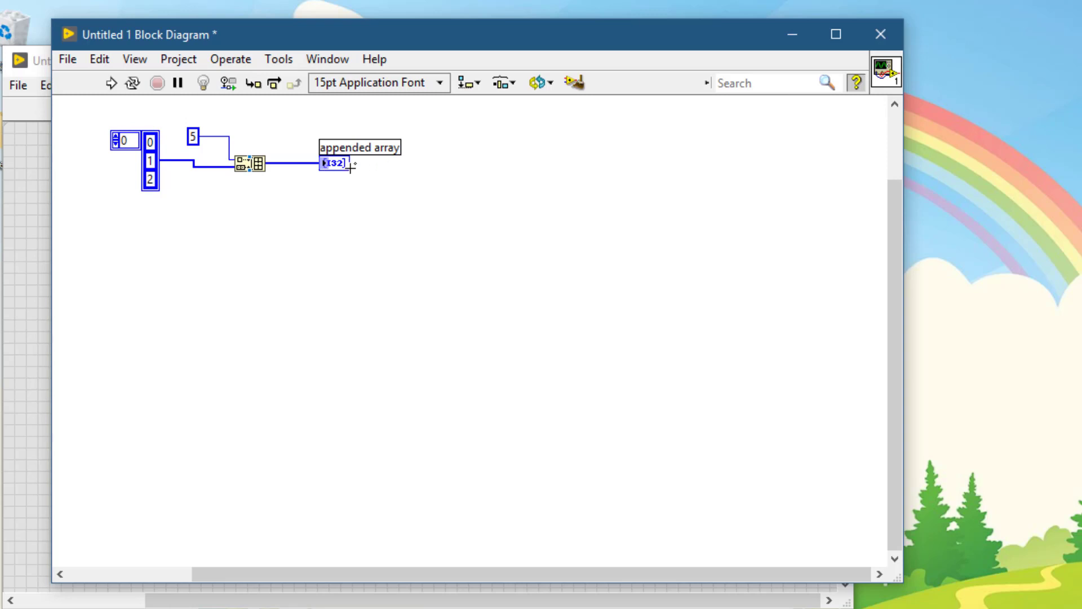
mouse_move(338, 166)
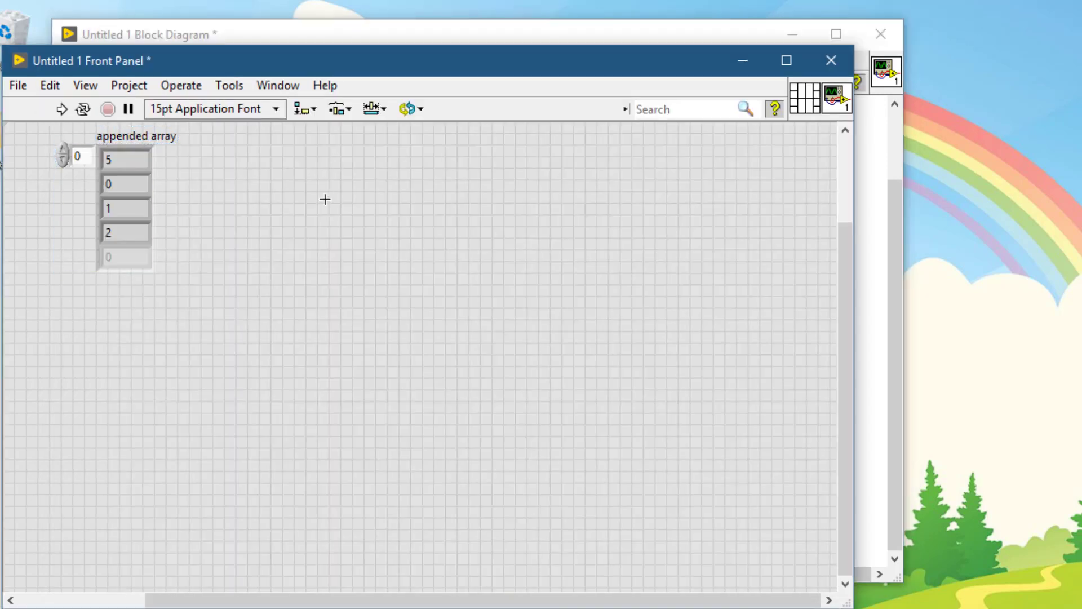
Wire Reverse 1D Array to the array, append constant 5 with a second Build Array, and reverse again
left_click(414, 35)
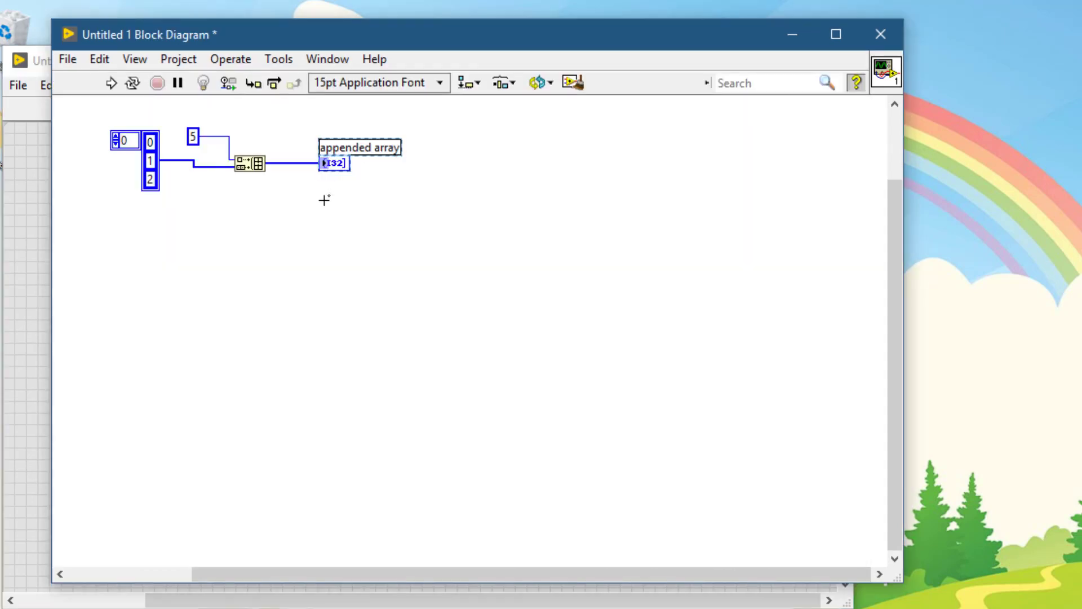
mouse_move(208, 249)
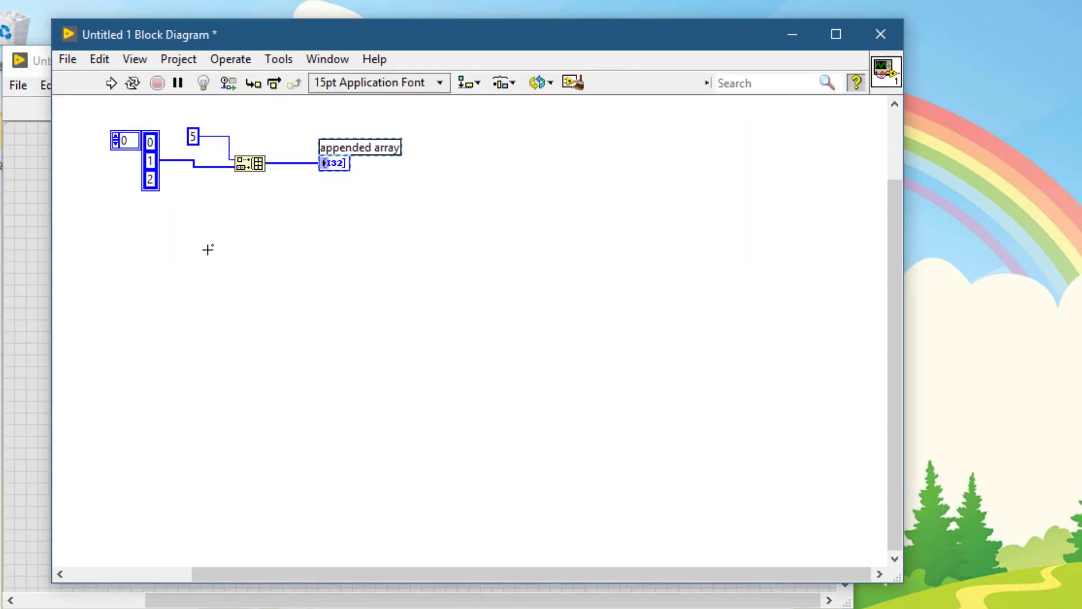
mouse_move(229, 191)
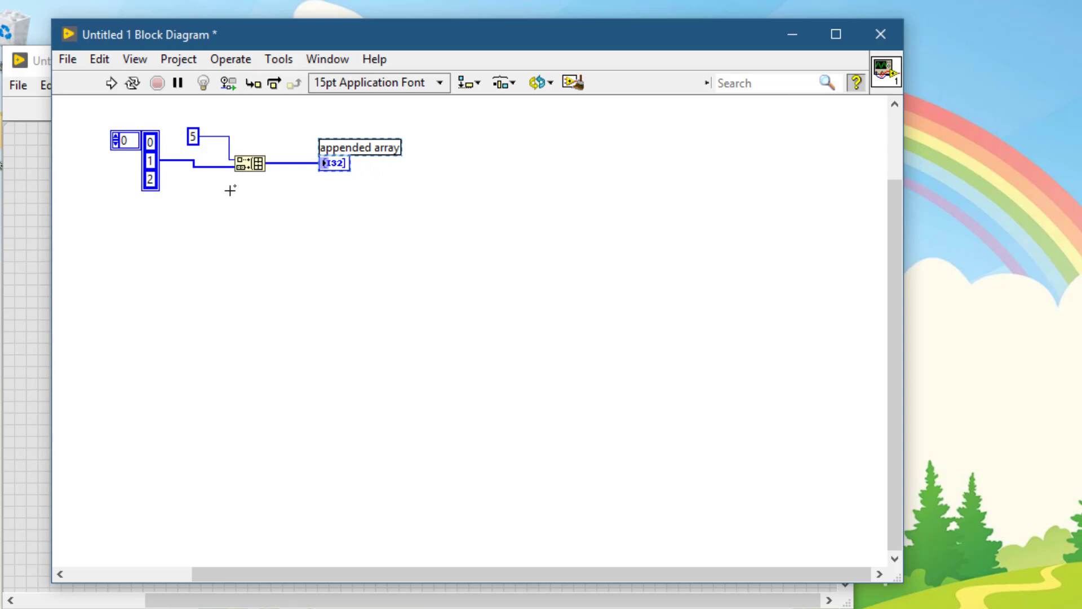
mouse_move(219, 207)
type("rever")
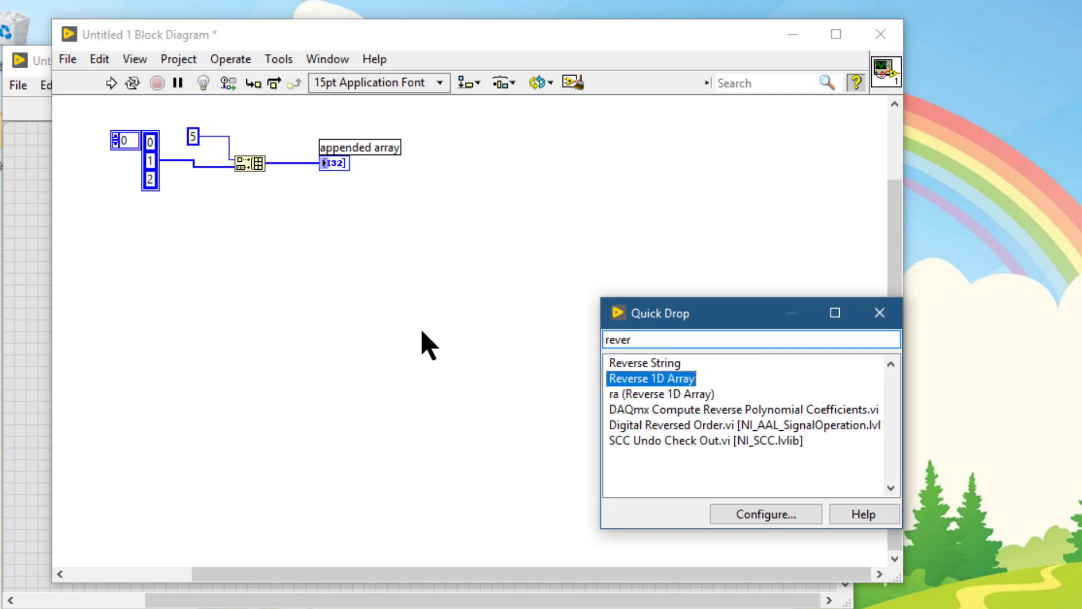
key("Return")
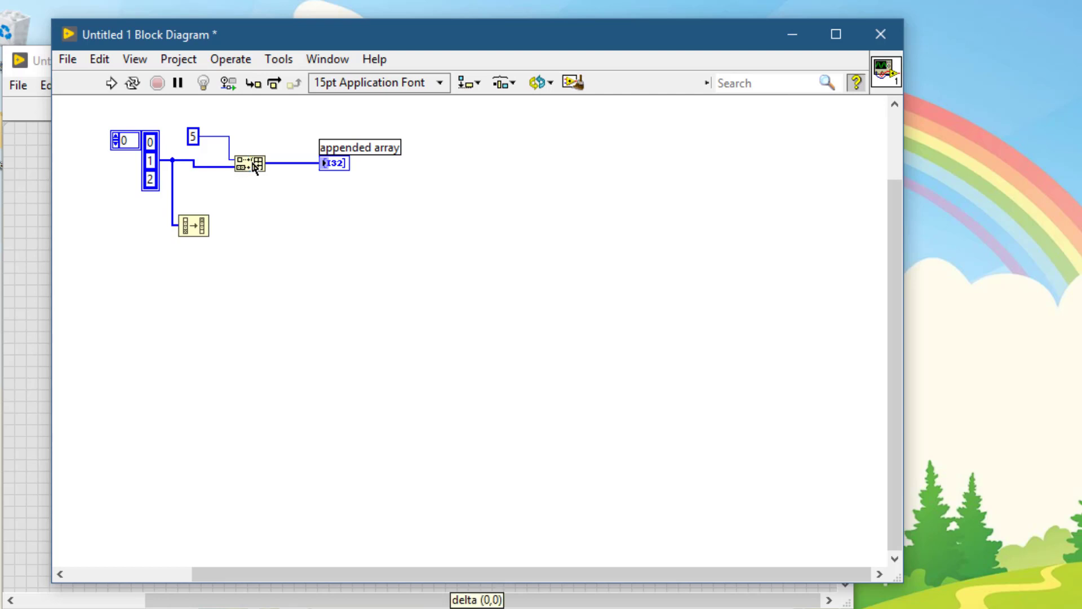
left_click_drag(252, 164, 271, 232)
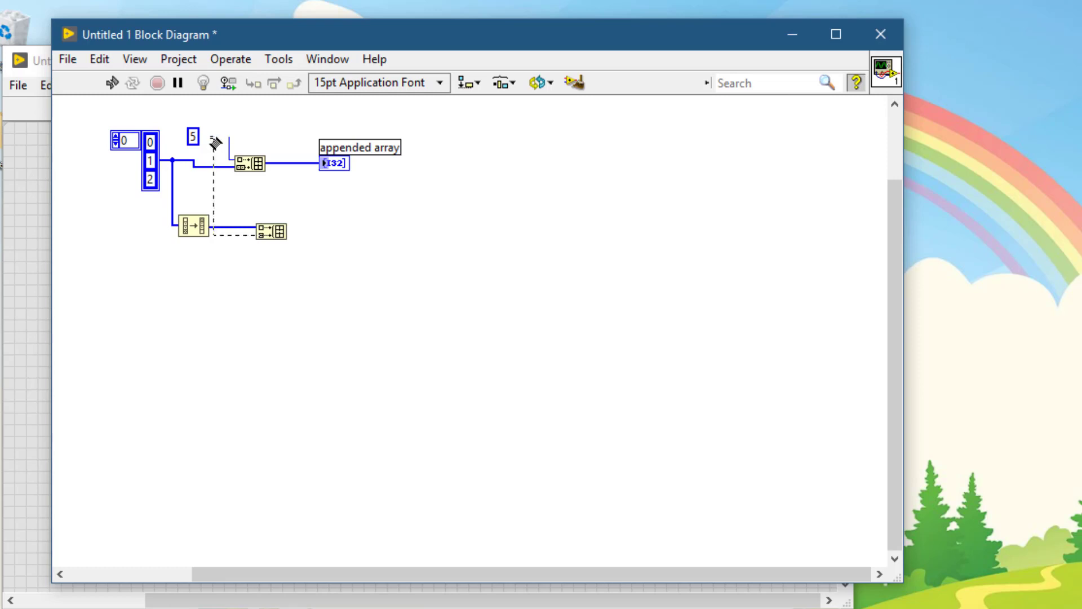
left_click(213, 138)
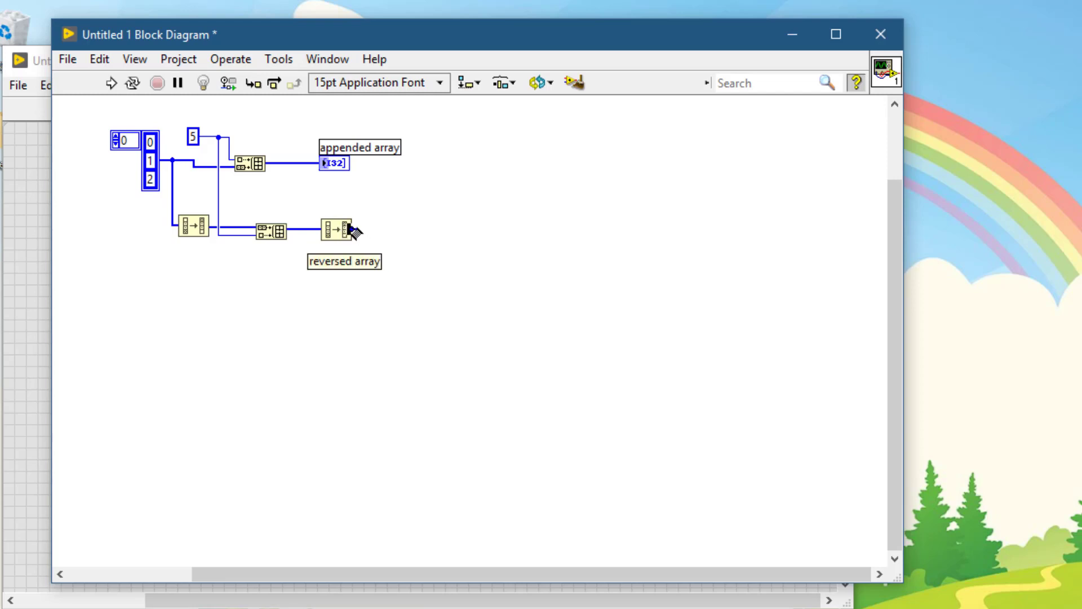
Create a 'reversed array' indicator on the final Reverse 1D Array output reading 5, 0, 1, 2
right_click(338, 229)
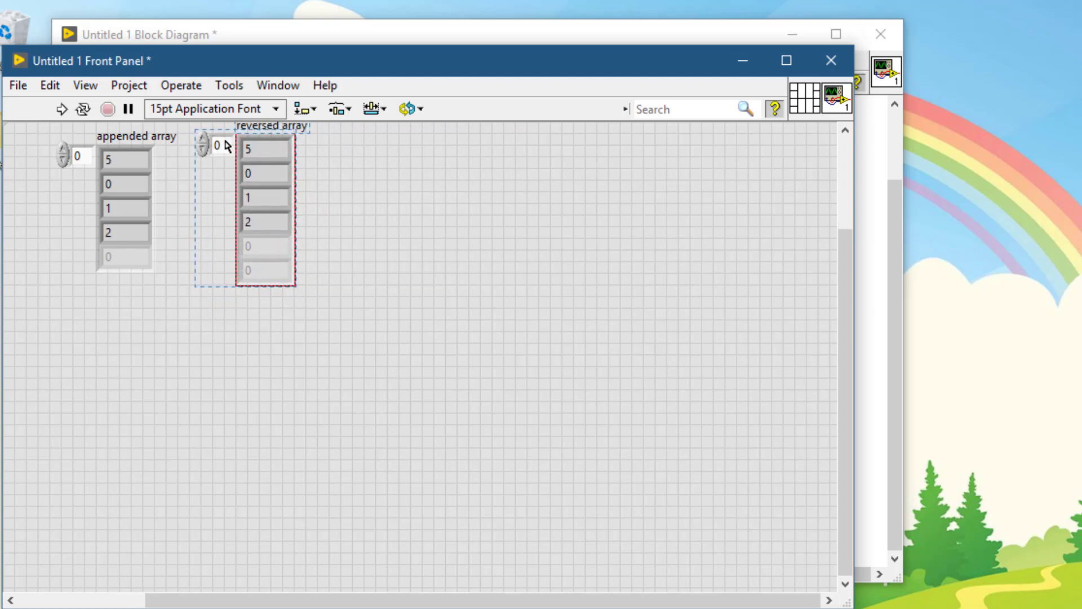
left_click(358, 311)
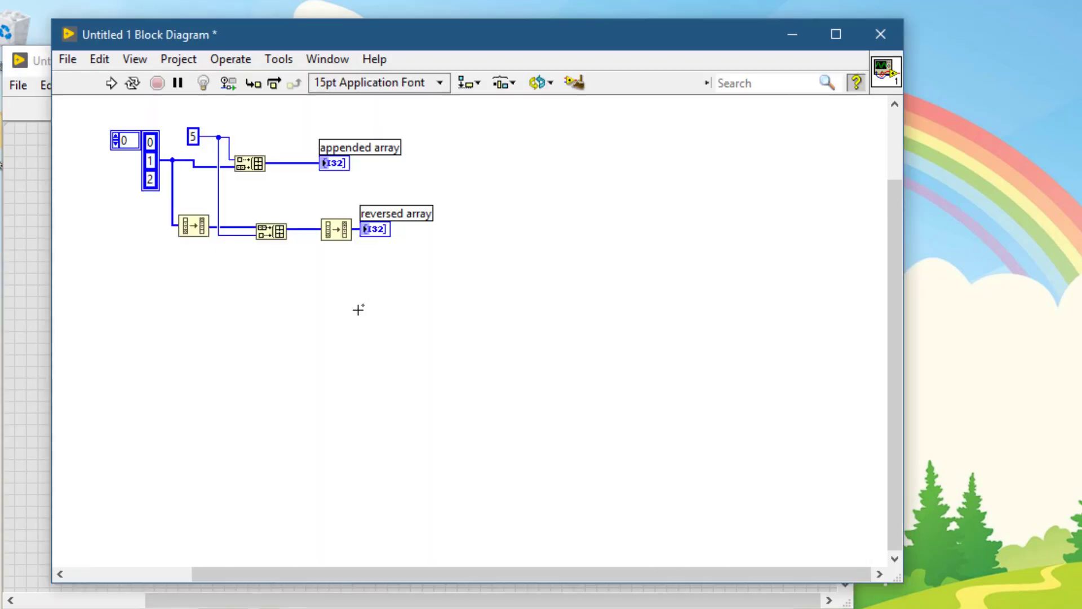
mouse_move(191, 286)
type("in")
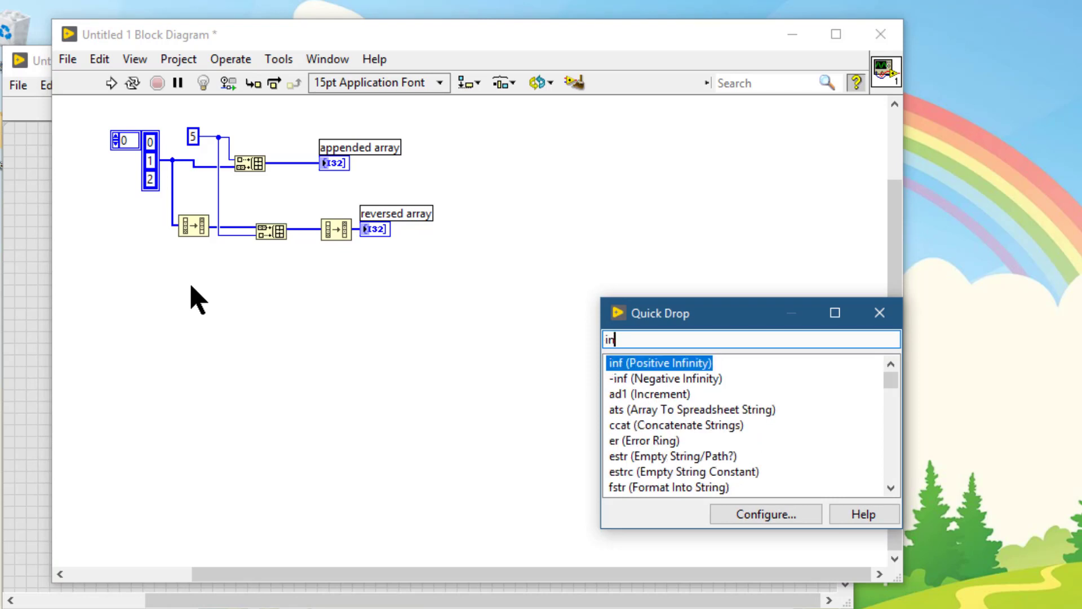
Draw an In Place Element Structure below the array code with its label visible
type("place")
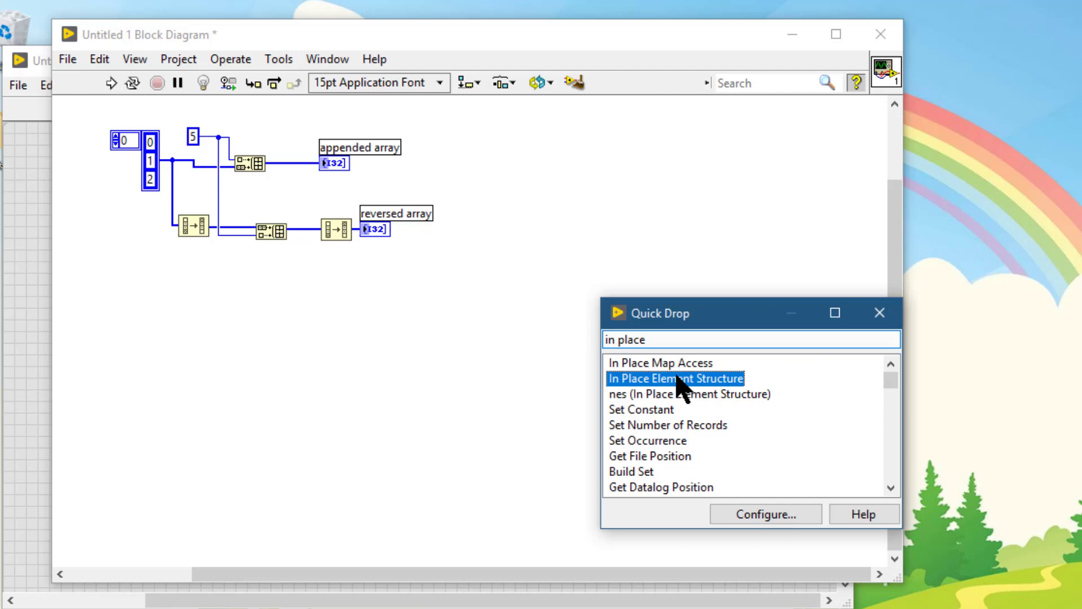
left_click(675, 378)
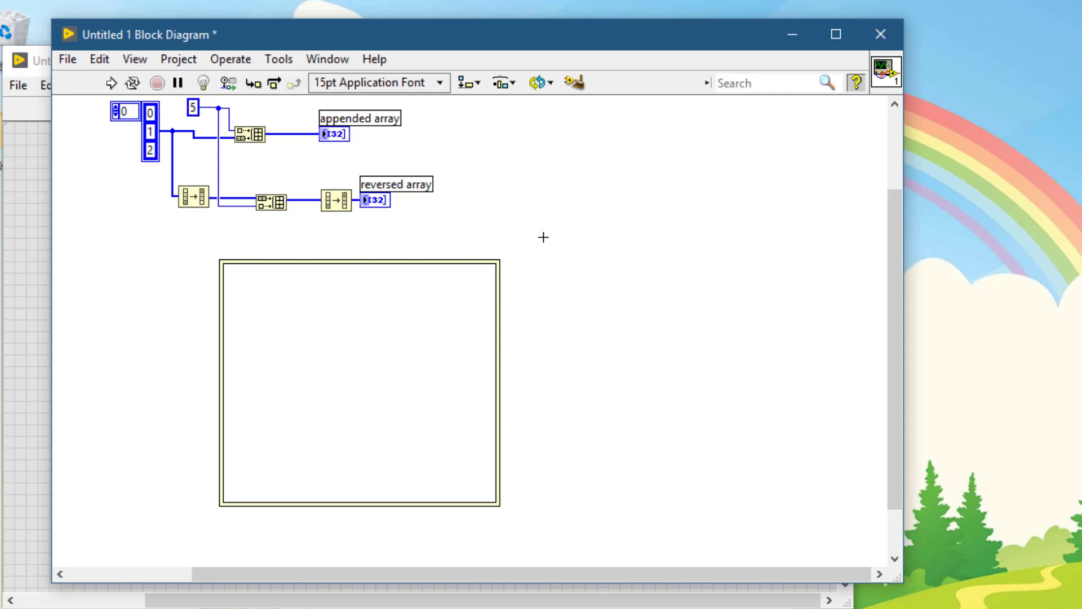
scroll("down", 3)
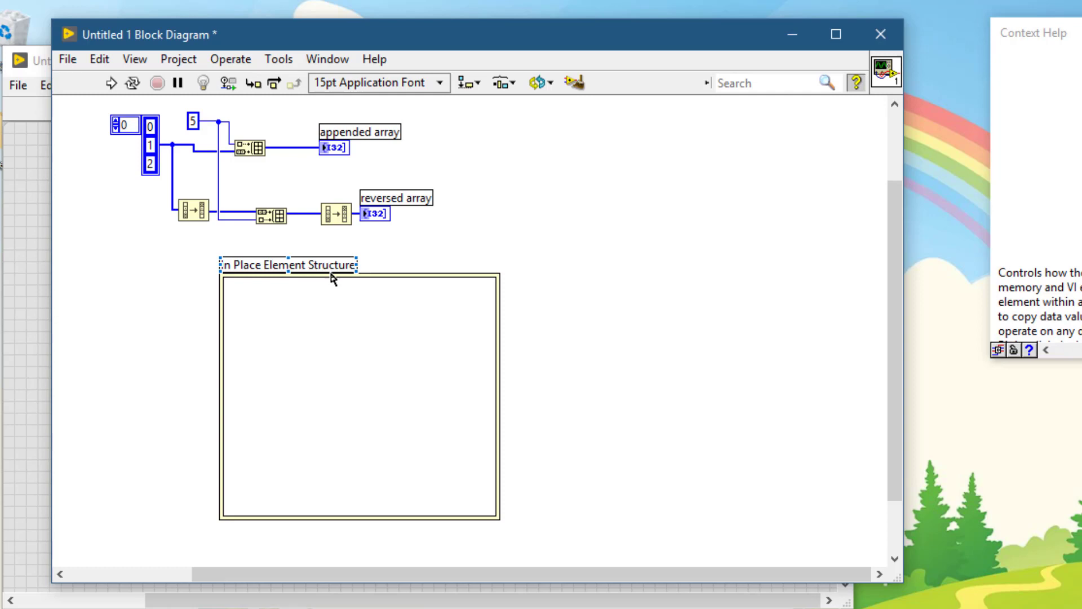
mouse_move(109, 145)
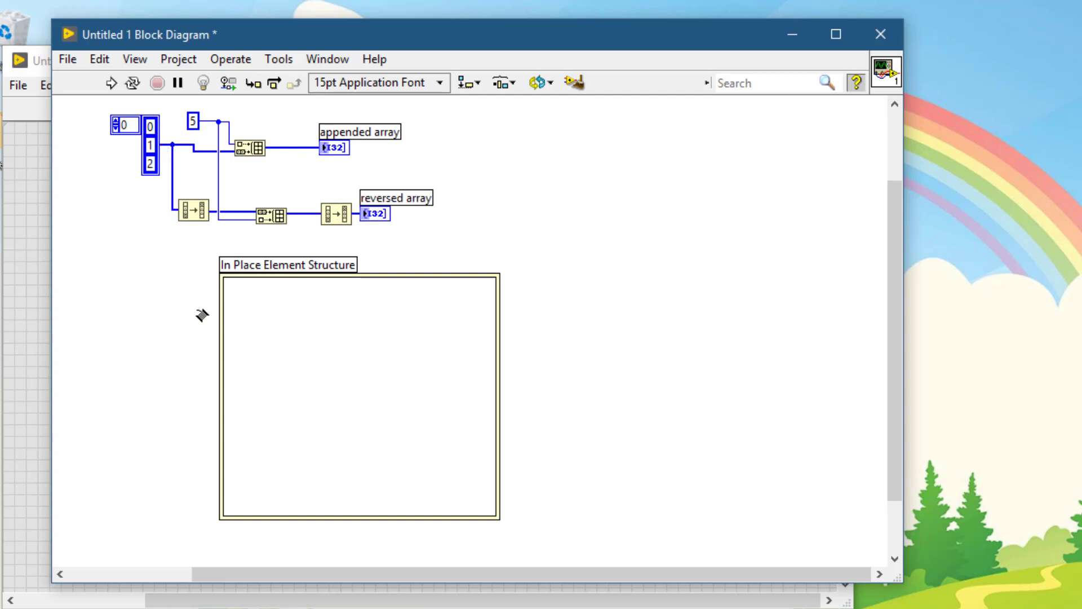
mouse_move(511, 355)
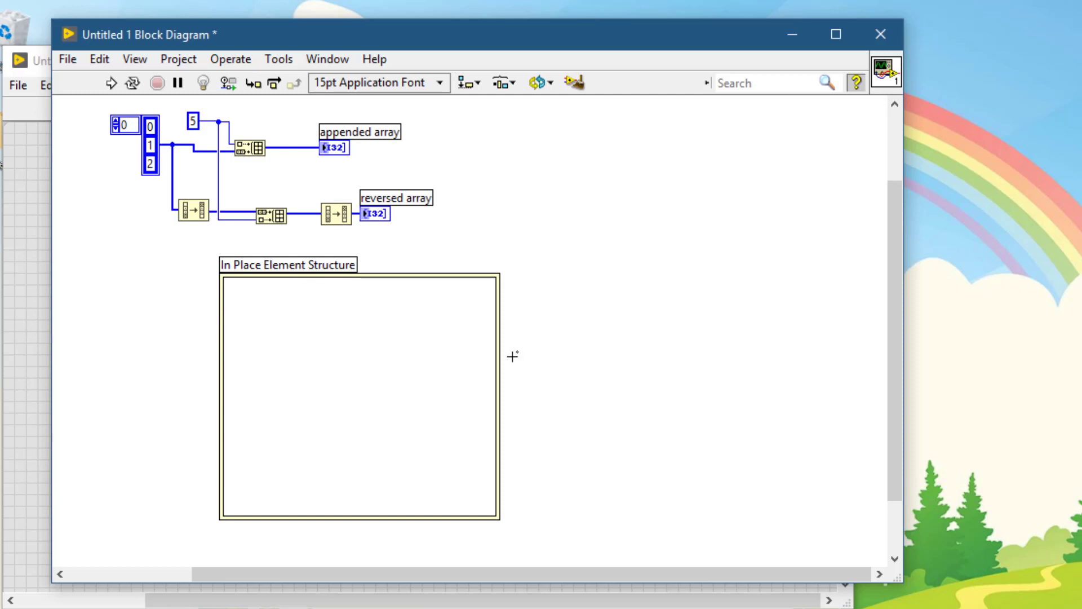
mouse_move(512, 356)
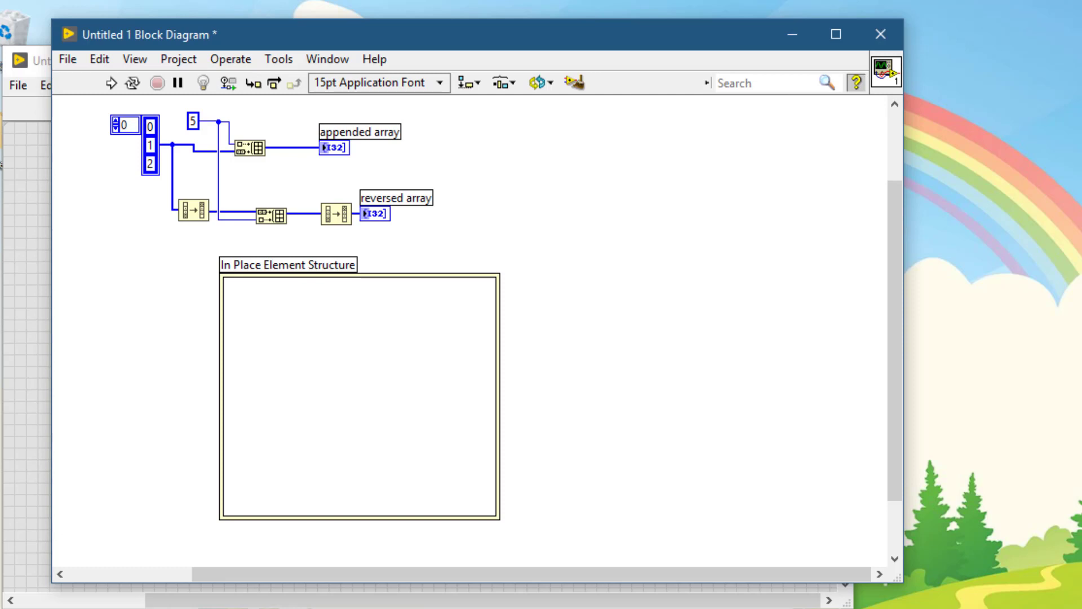
mouse_move(157, 274)
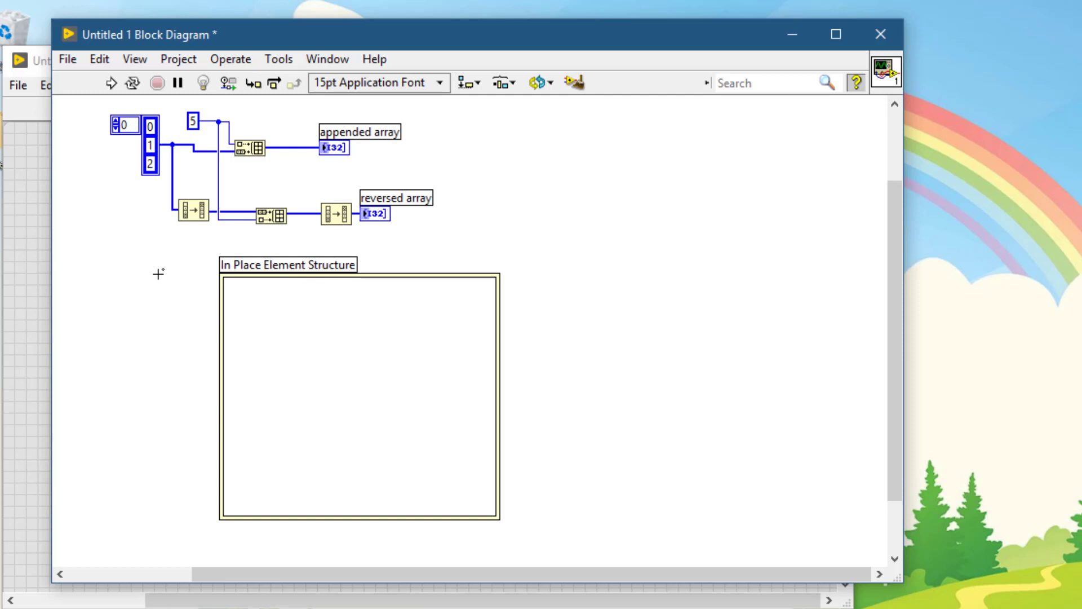
mouse_move(229, 300)
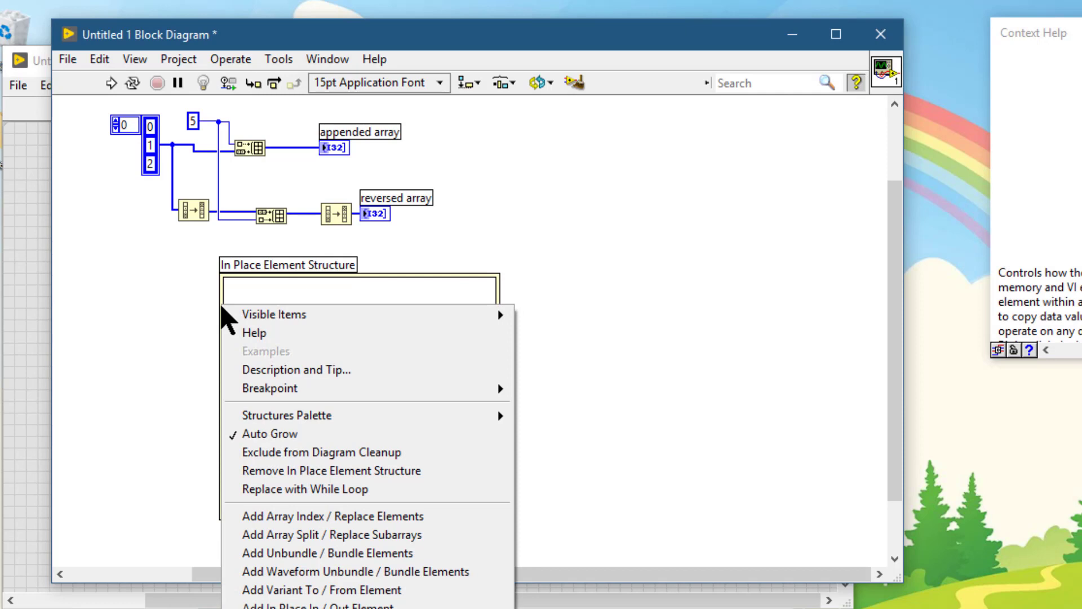
mouse_move(279, 516)
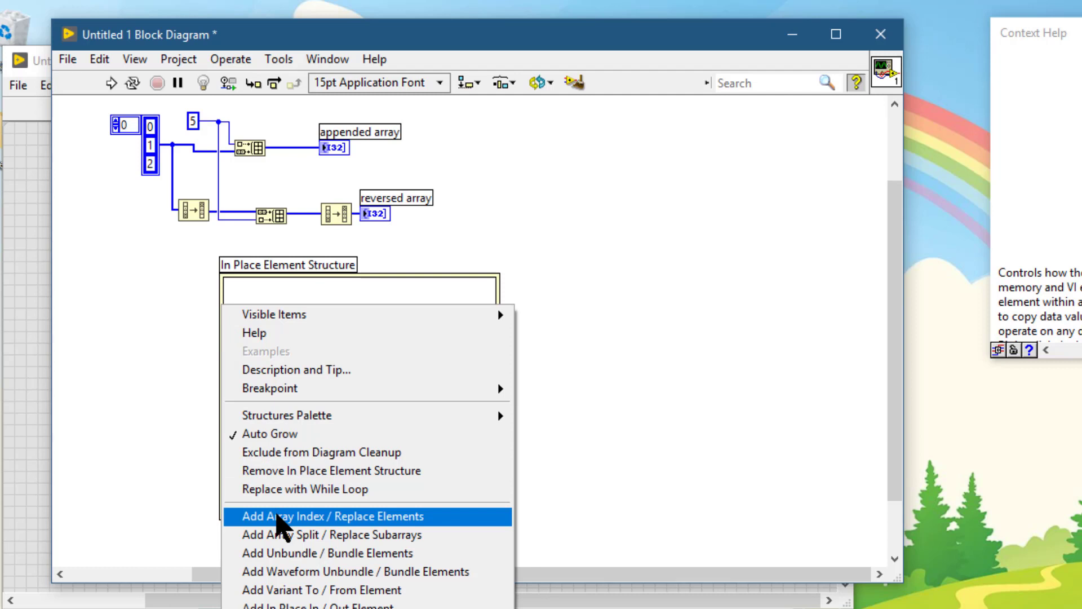
Add an Array Index / Replace Elements pair wired to the array with index constant 1
left_click(332, 515)
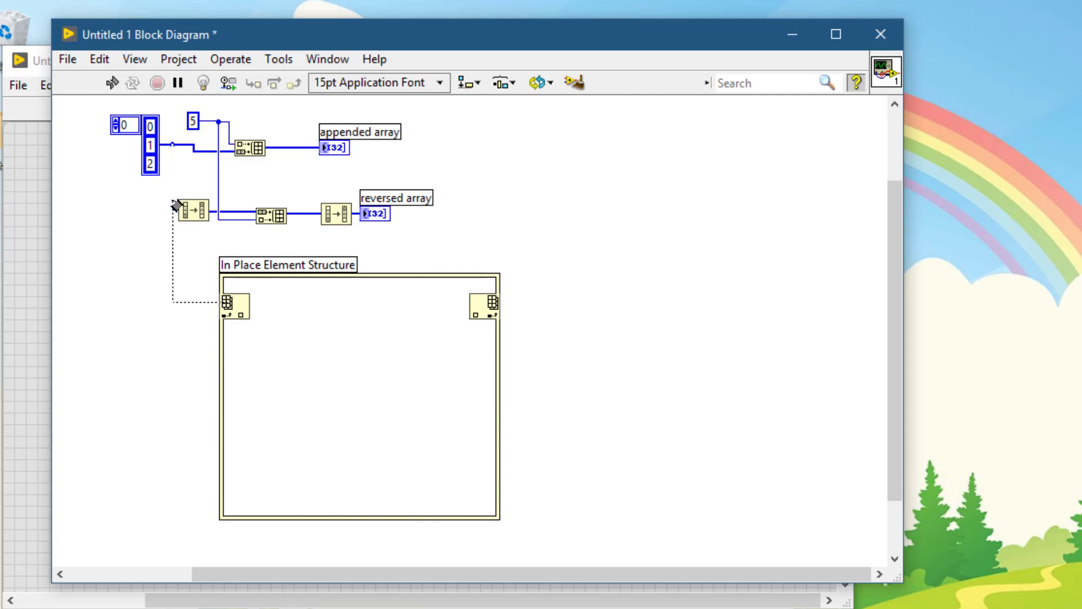
left_click(228, 305)
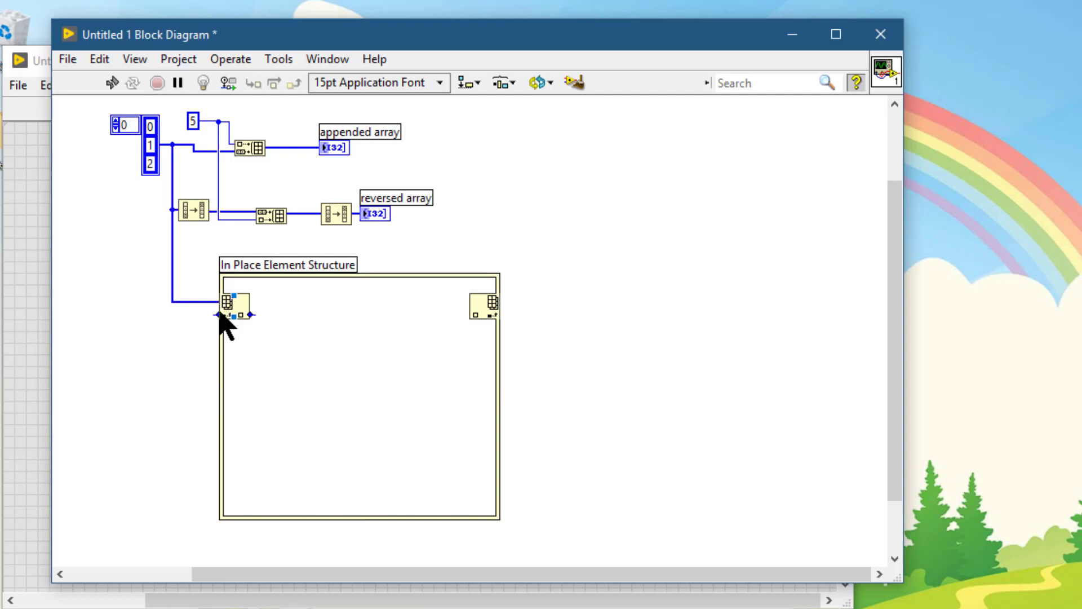
left_click(221, 315)
type("1")
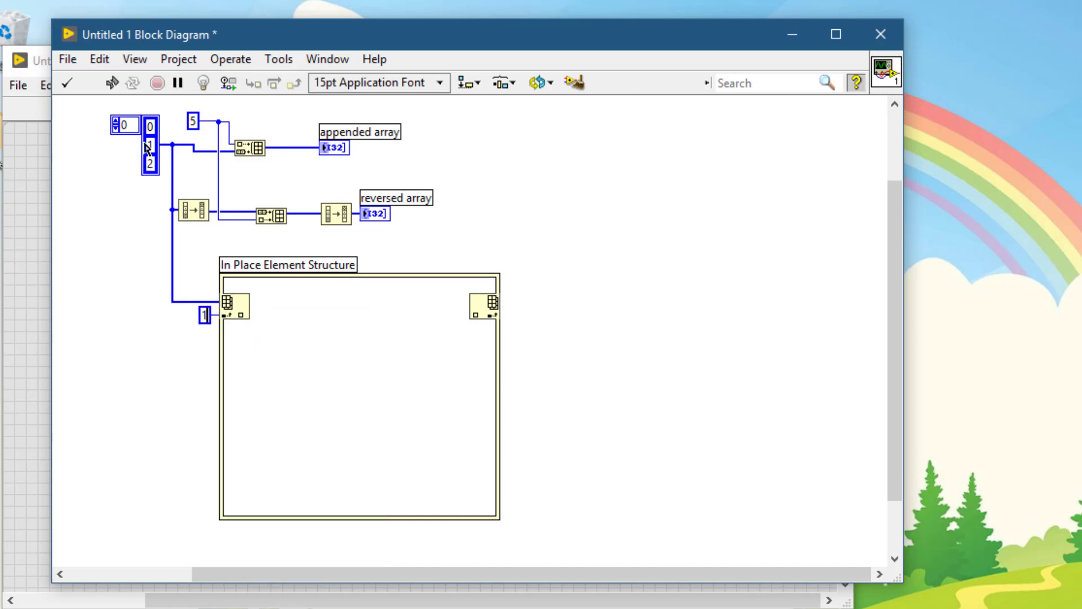
mouse_move(303, 309)
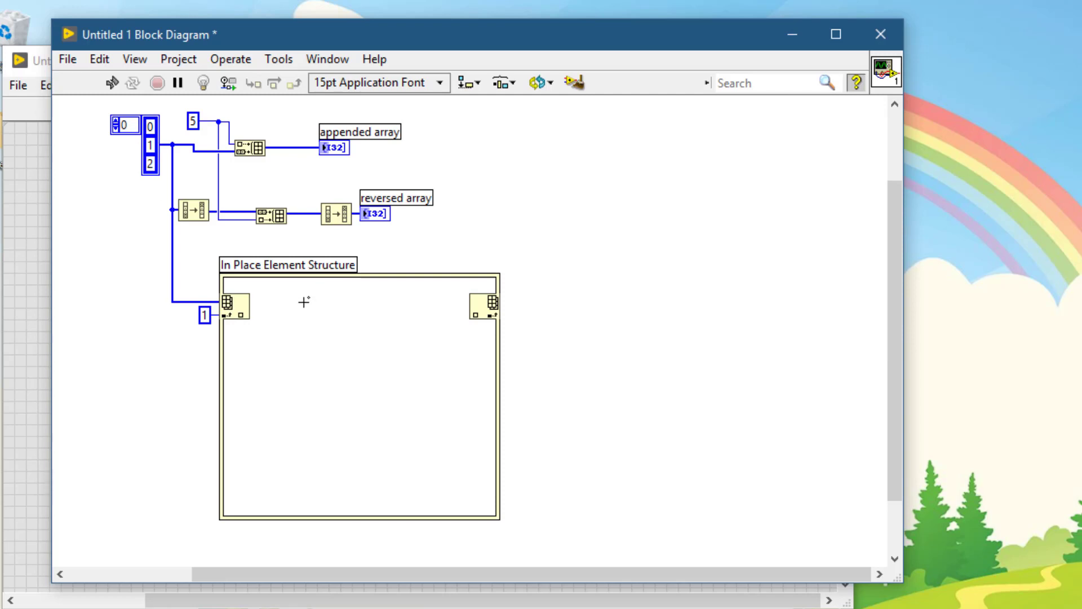
Multiply the indexed element by constant 2, write it back, and create an Array indicator for the result
type("mul")
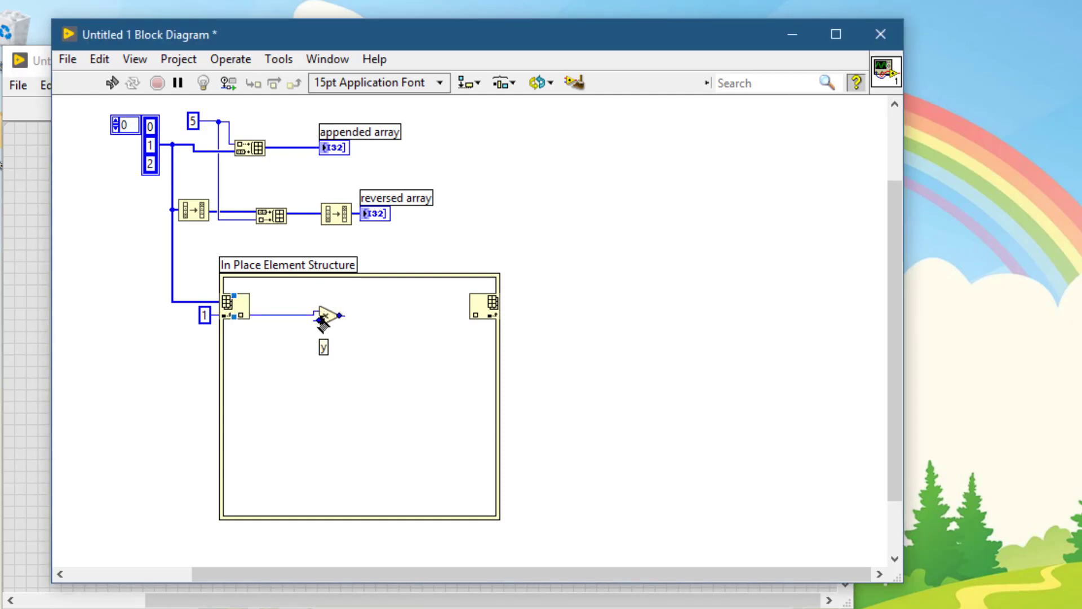
right_click(321, 316)
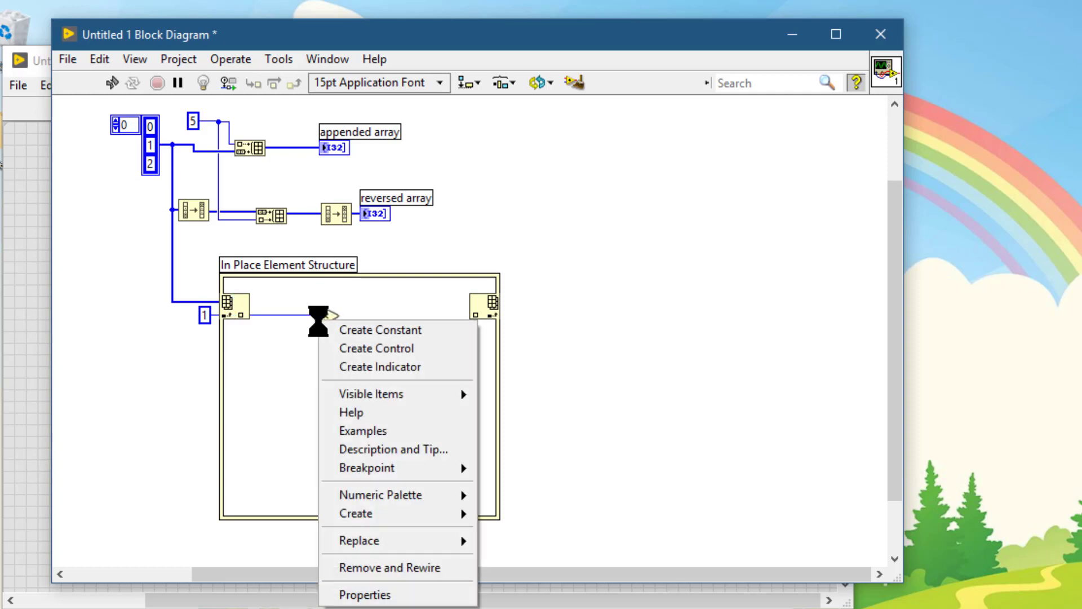
left_click(379, 330)
type("2")
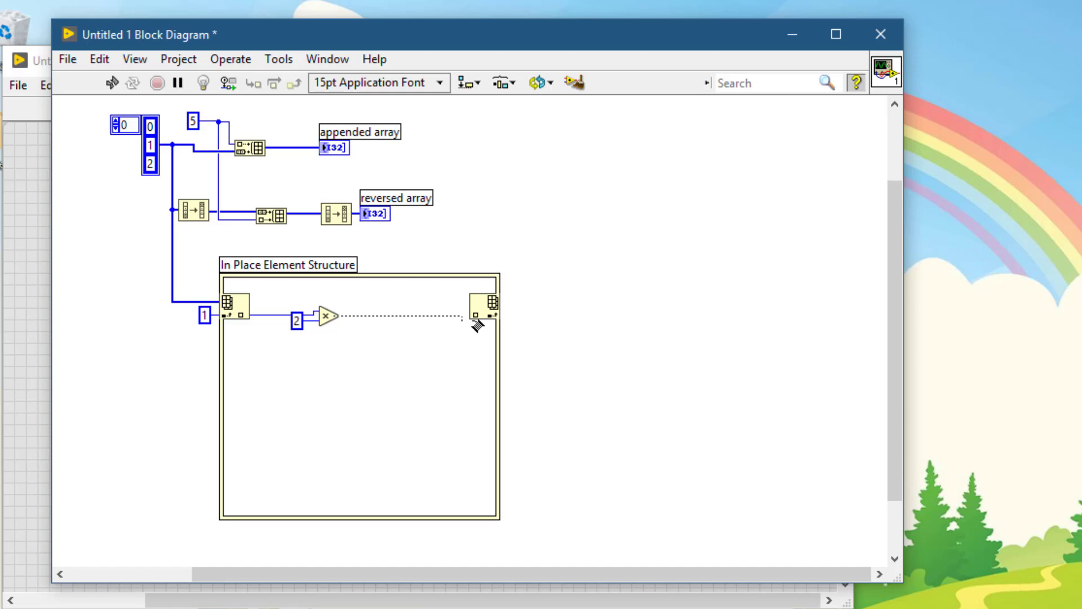
mouse_move(479, 317)
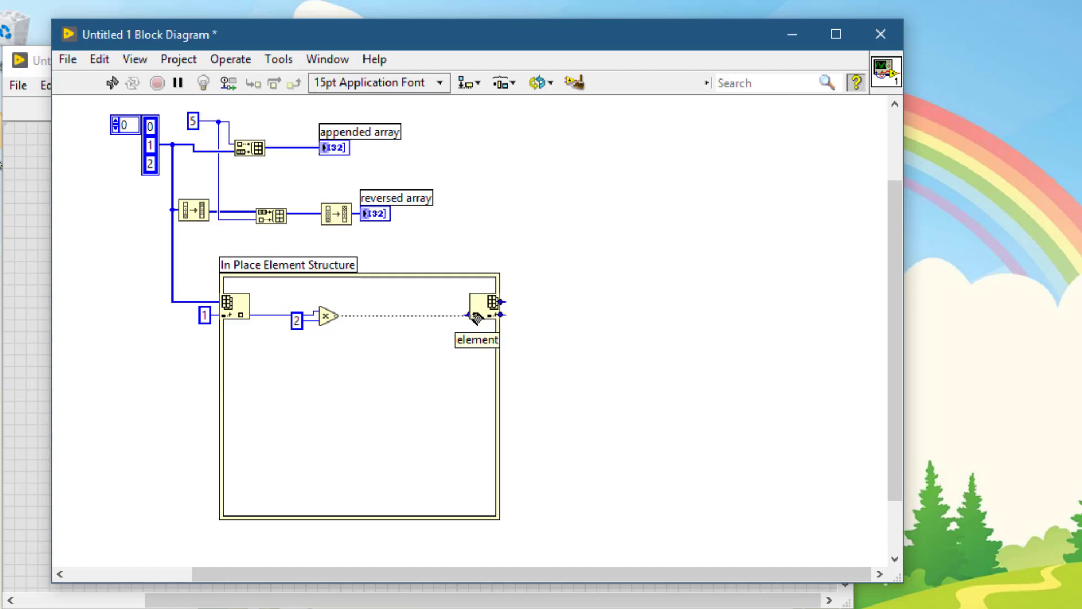
left_click(486, 304)
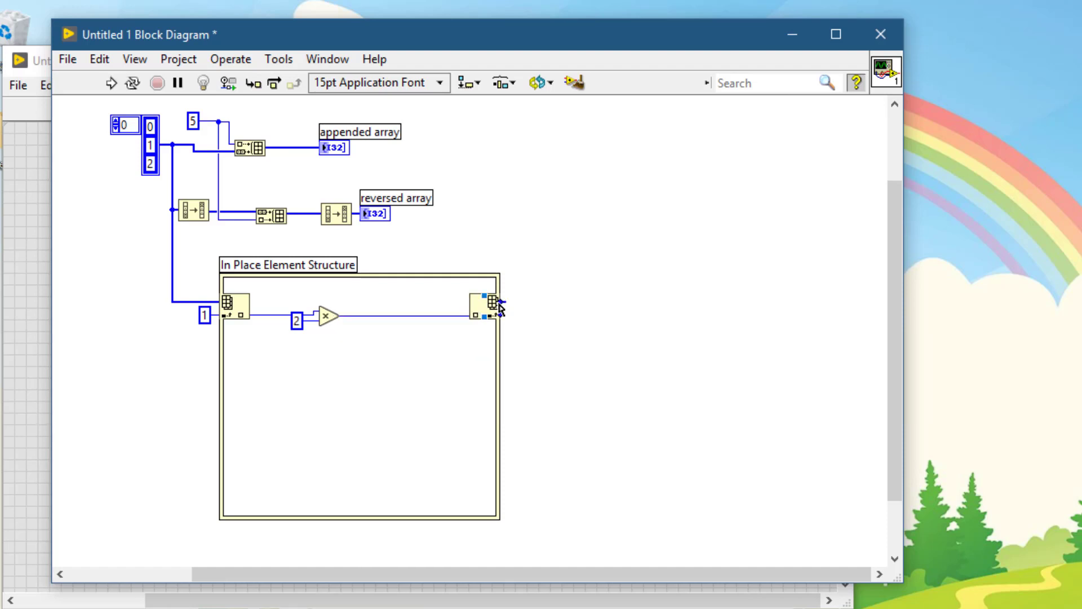
mouse_move(510, 319)
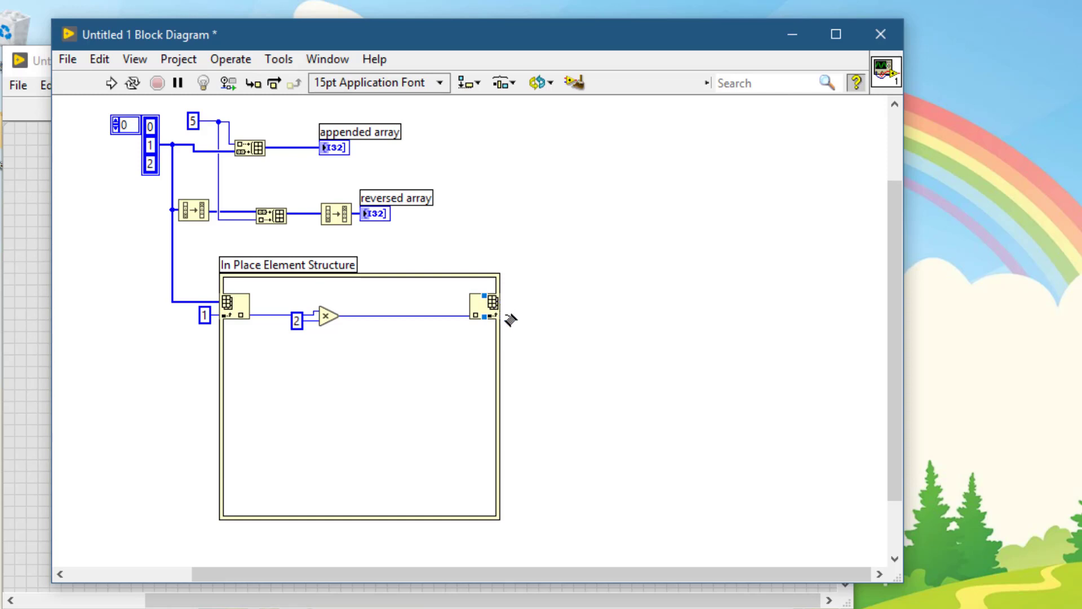
mouse_move(504, 316)
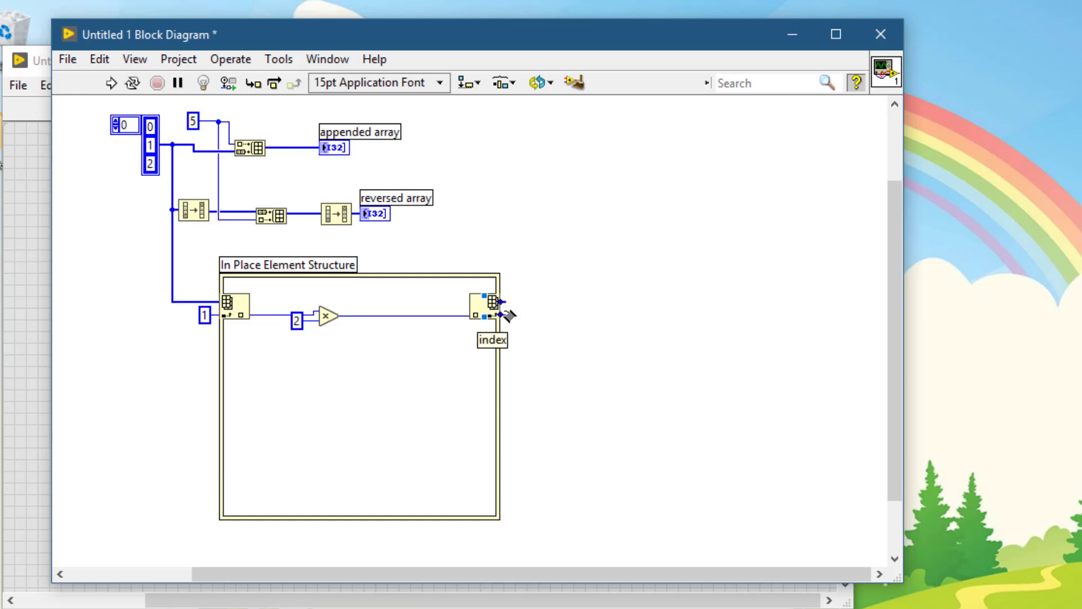
right_click(490, 302)
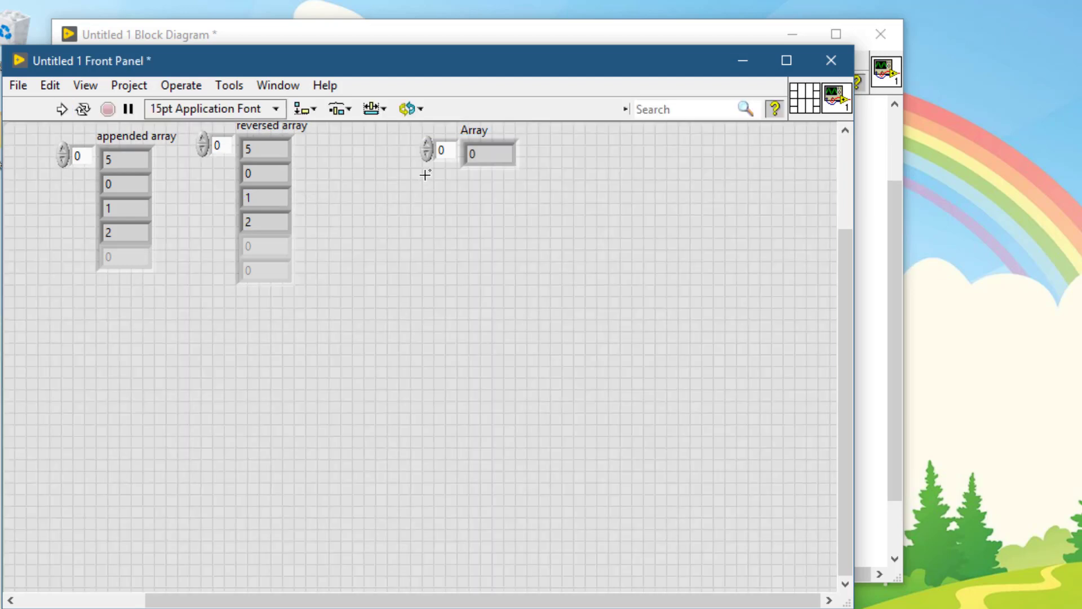
Bring the block diagram window back in front of the front panel
left_click(487, 153)
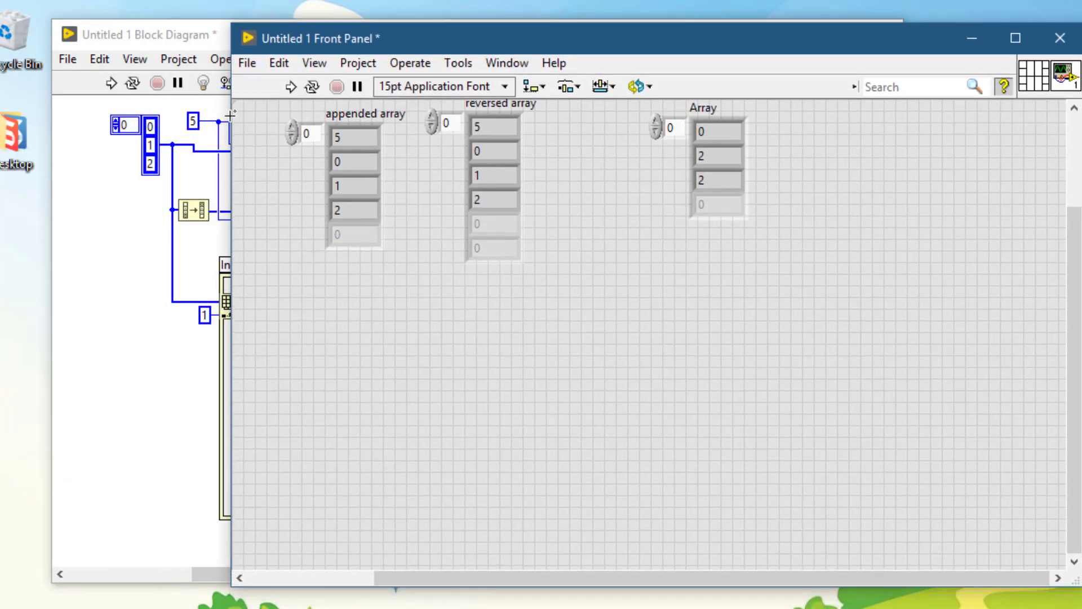
left_click(718, 180)
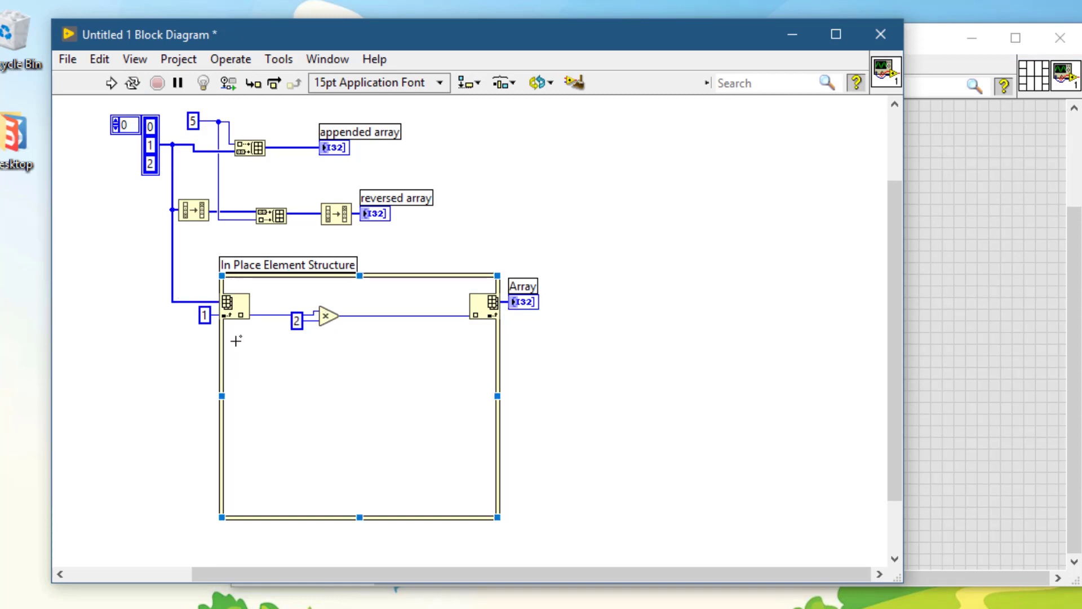
mouse_move(204, 310)
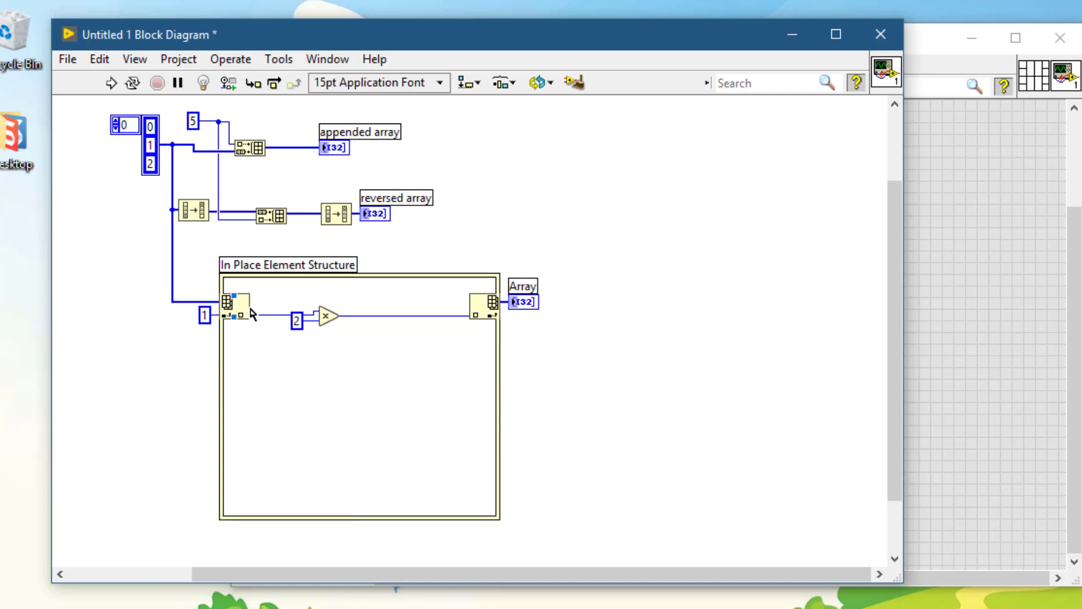
mouse_move(228, 320)
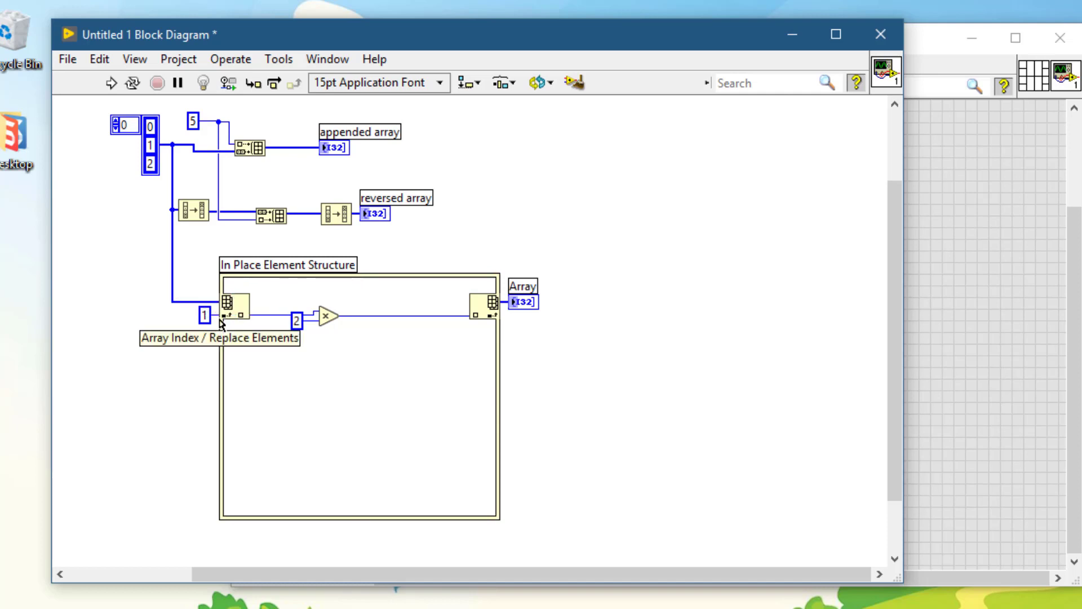
mouse_move(486, 383)
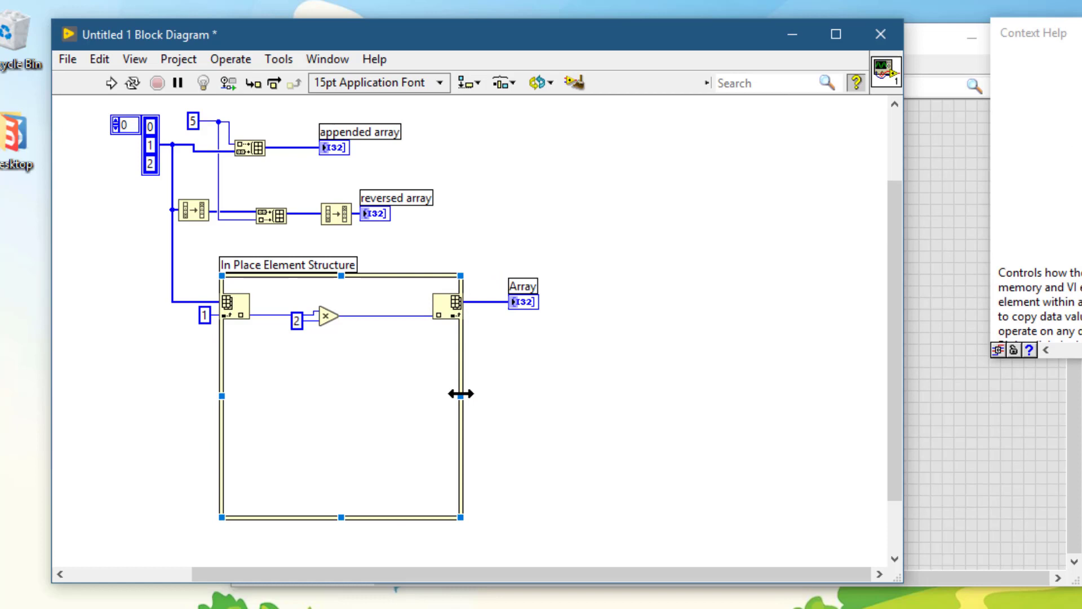
mouse_move(222, 372)
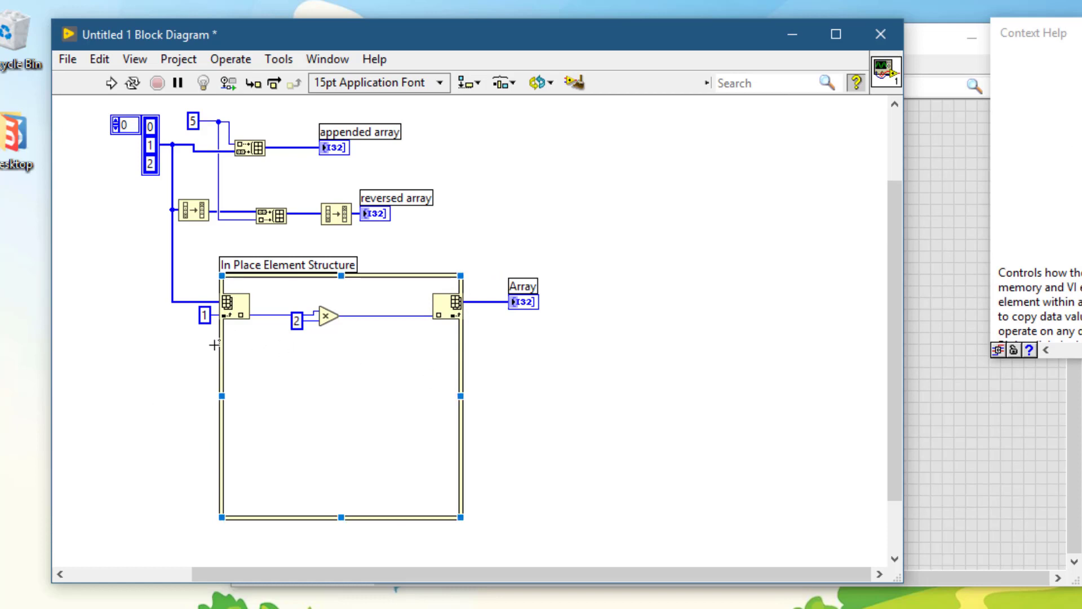
mouse_move(222, 345)
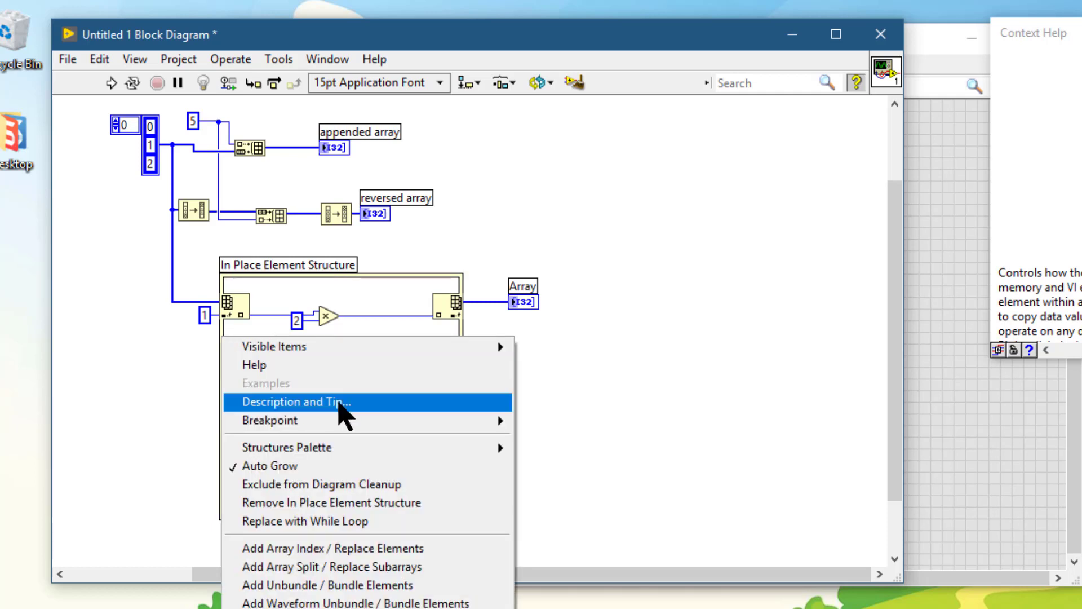
mouse_move(372, 547)
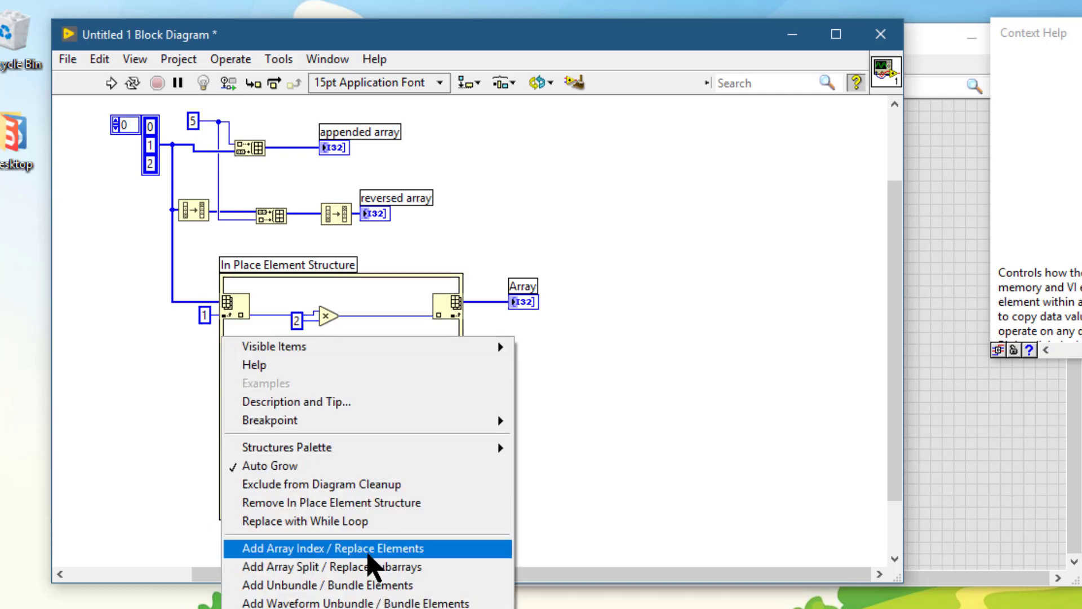
Add a second index/replace pair whose elements are multiplied by constants 2 and 3 and written back
left_click(333, 547)
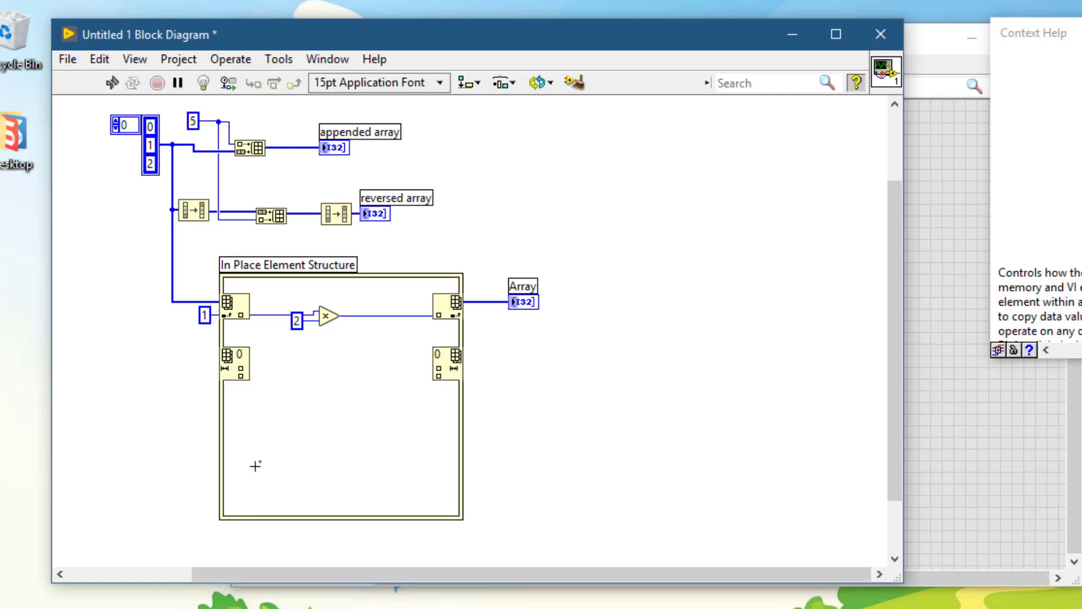
mouse_move(153, 341)
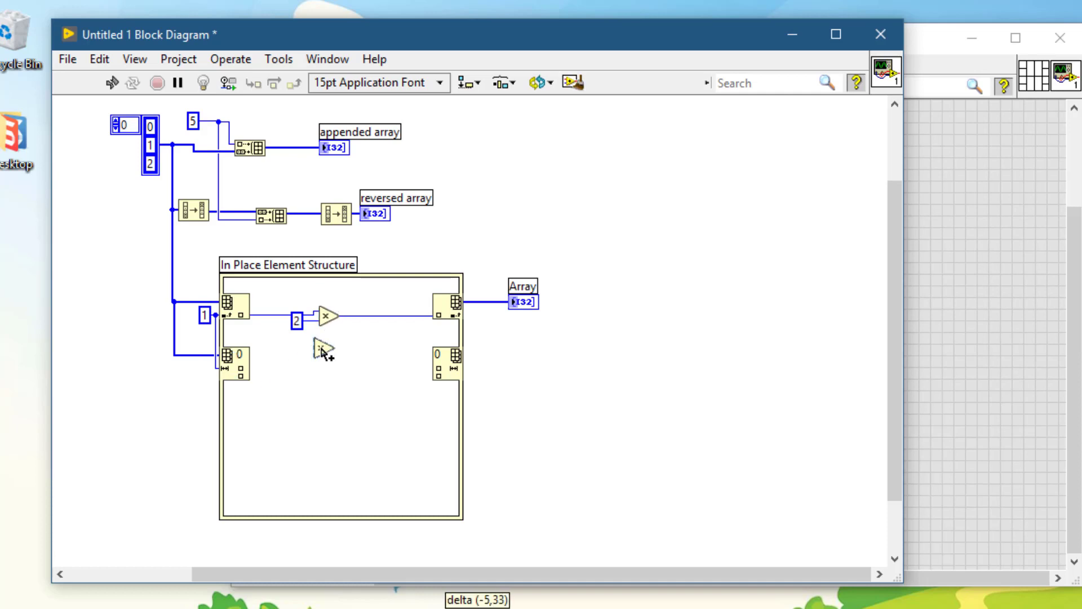
mouse_move(324, 362)
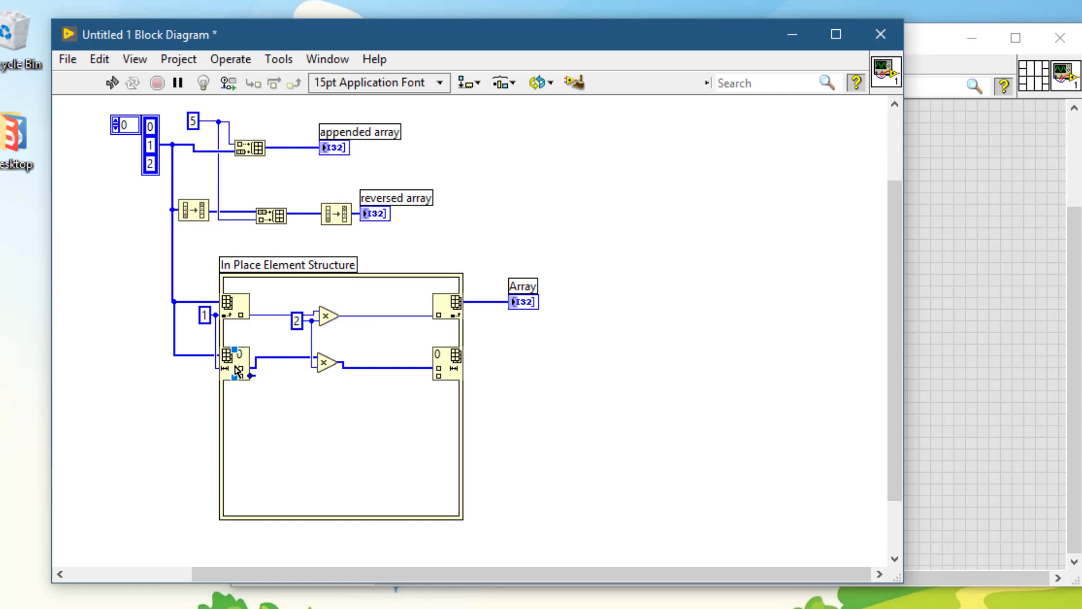
mouse_move(328, 366)
type("3")
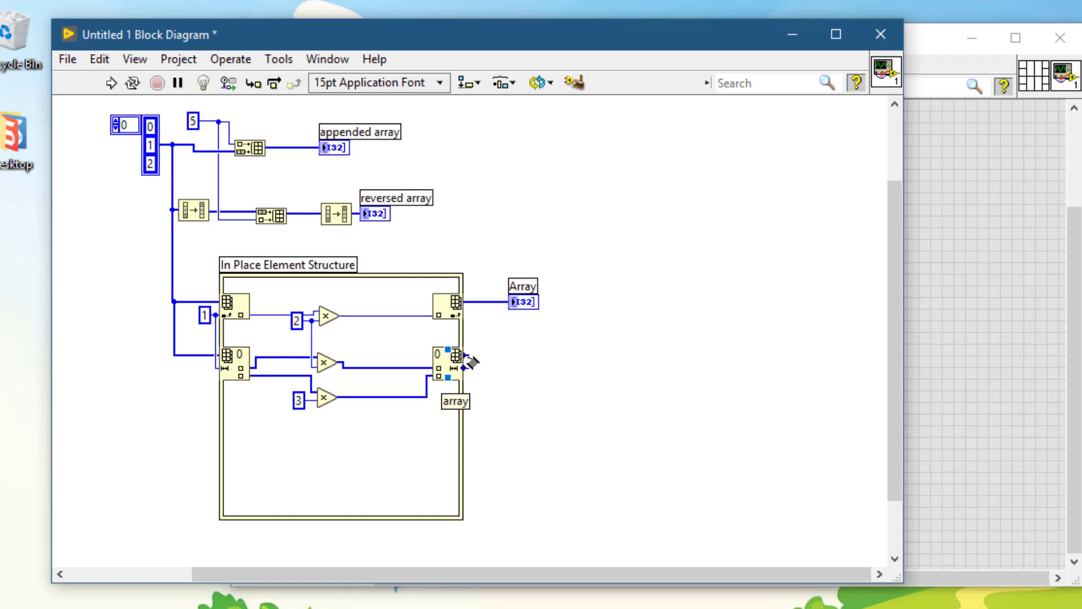
right_click(454, 359)
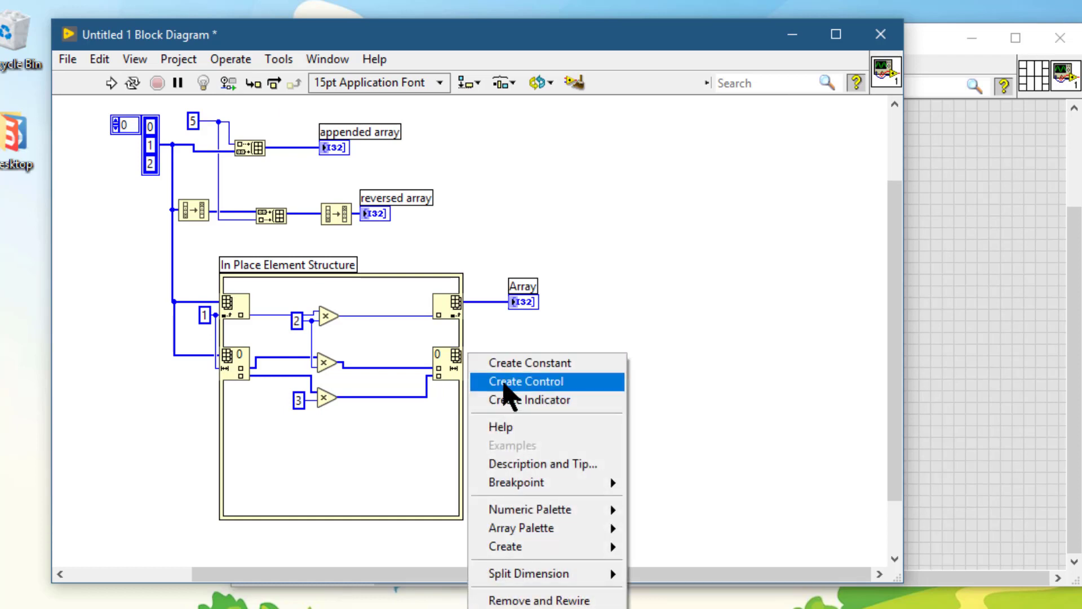
Create an indicator, Array 2, on the second Array Index/Replace node's output terminal
left_click(526, 381)
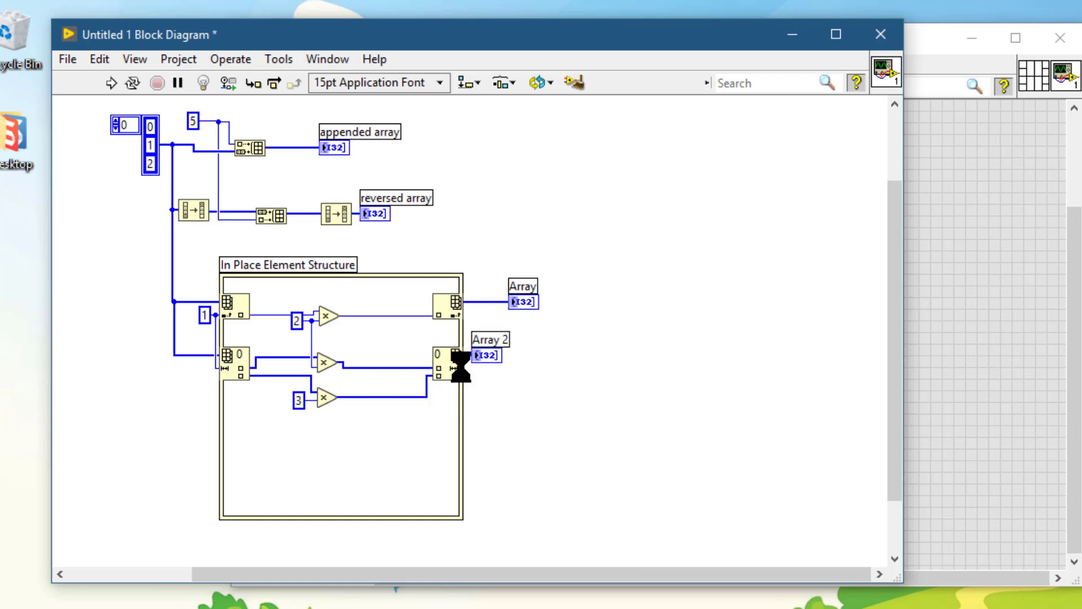
right_click(452, 355)
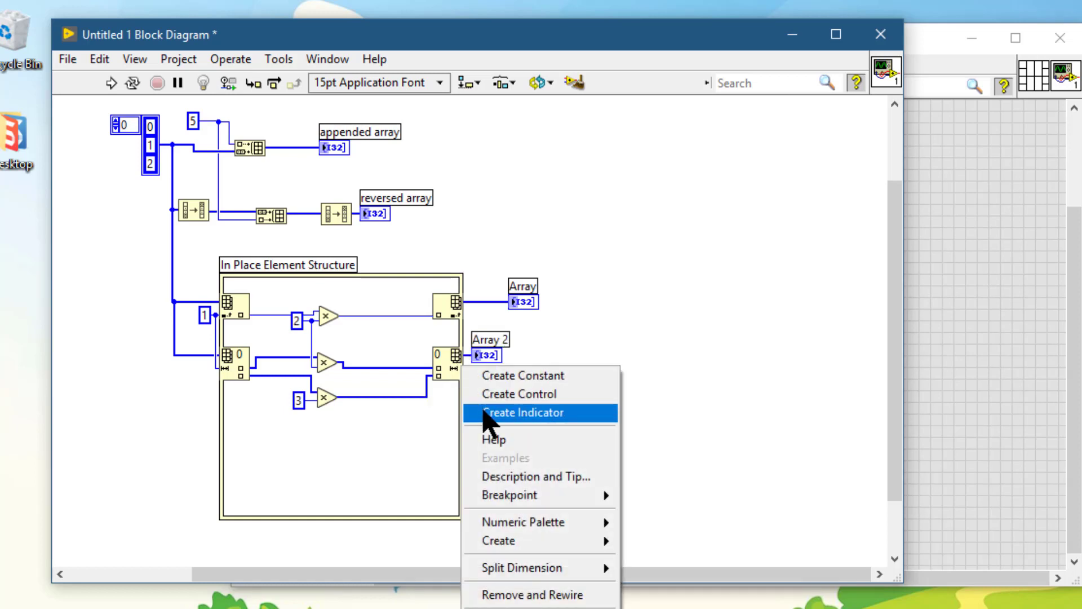
left_click(523, 412)
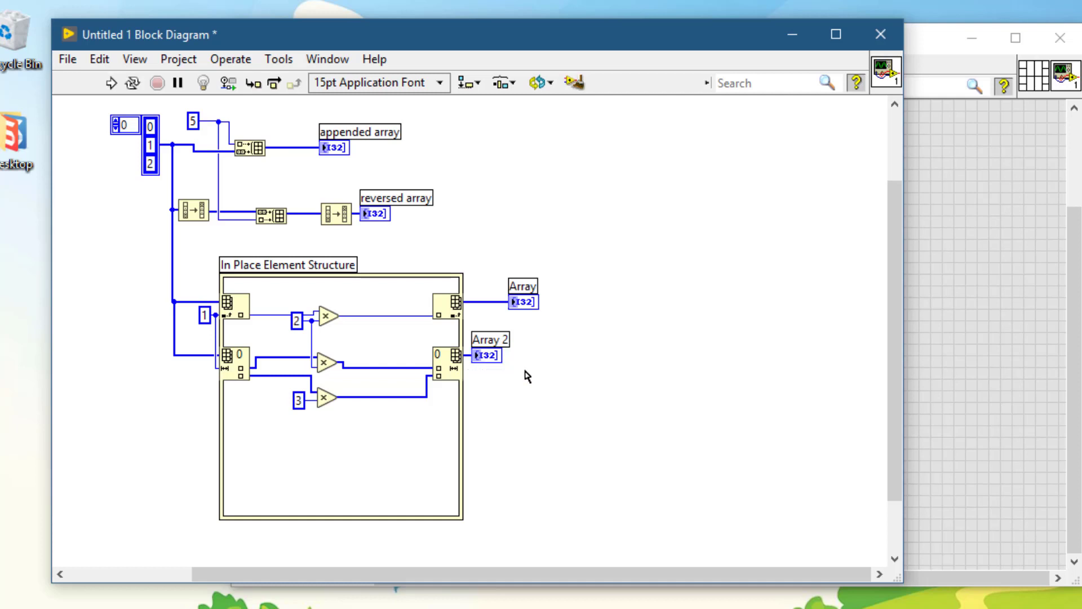
mouse_move(433, 370)
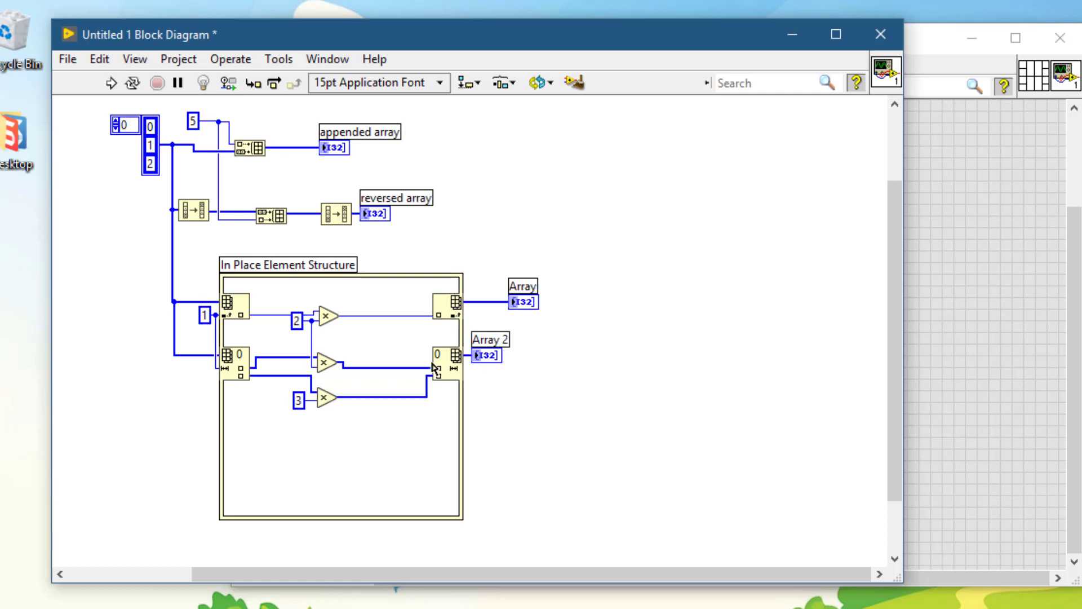
mouse_move(324, 399)
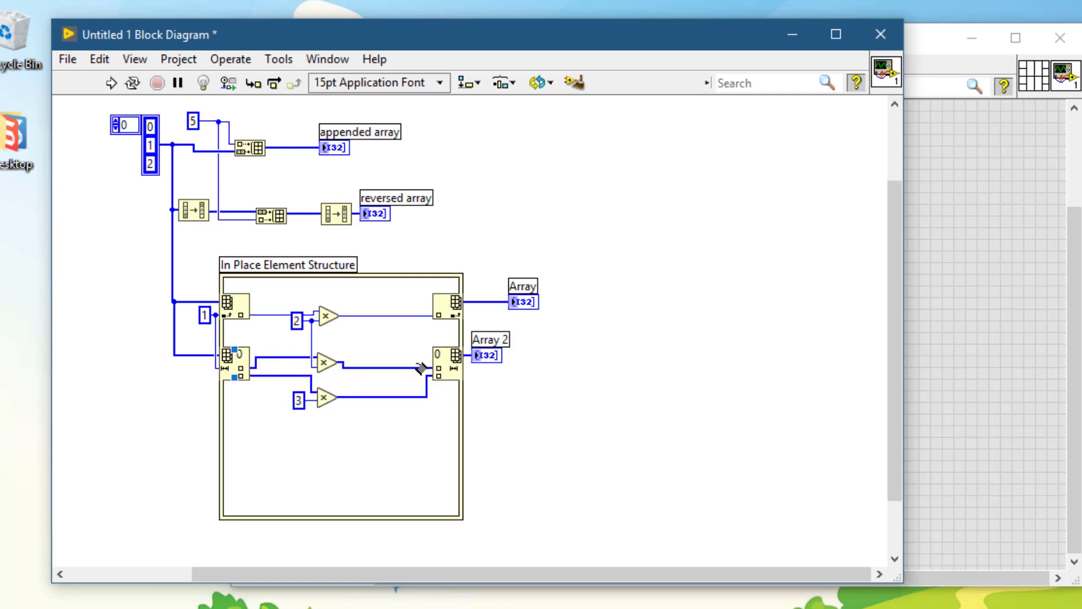
mouse_move(442, 360)
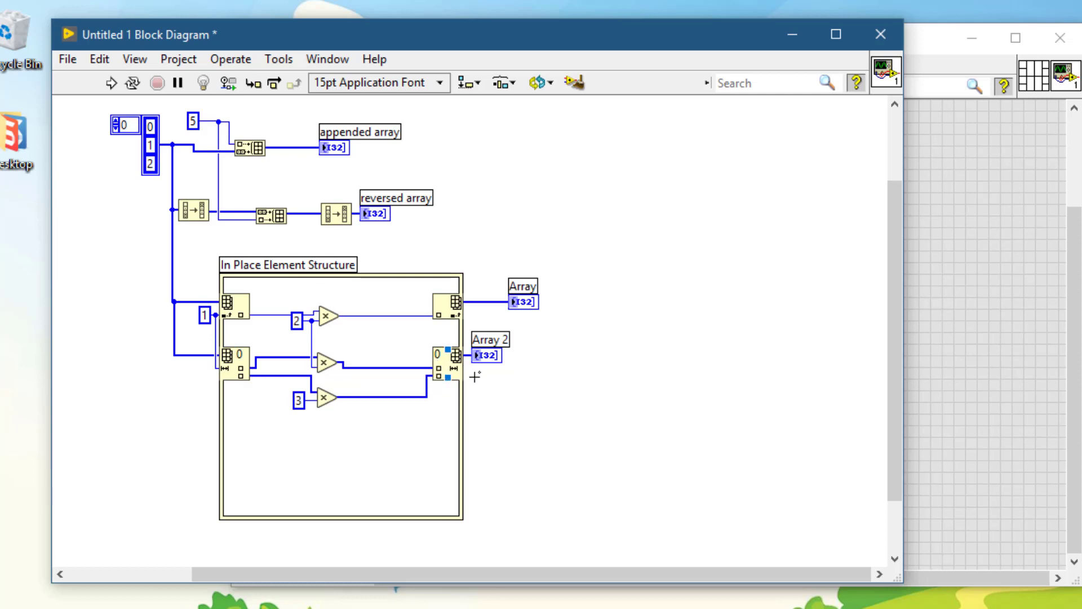
mouse_move(487, 354)
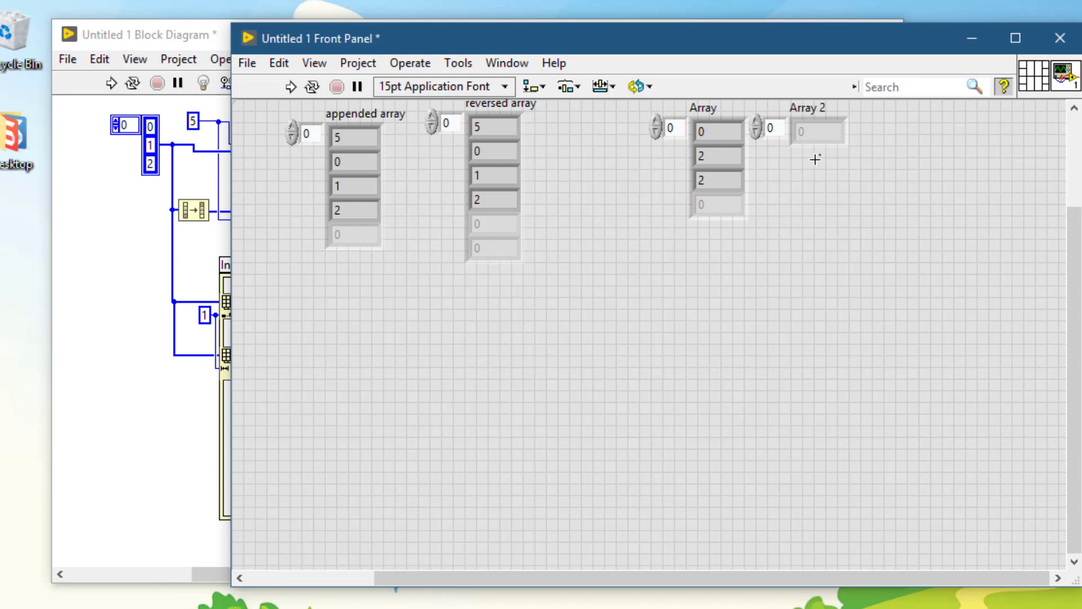
Run the VI from the front panel so Array 2 reads 0, 3, 6 and Array reads 0, 2, 2
left_click(817, 131)
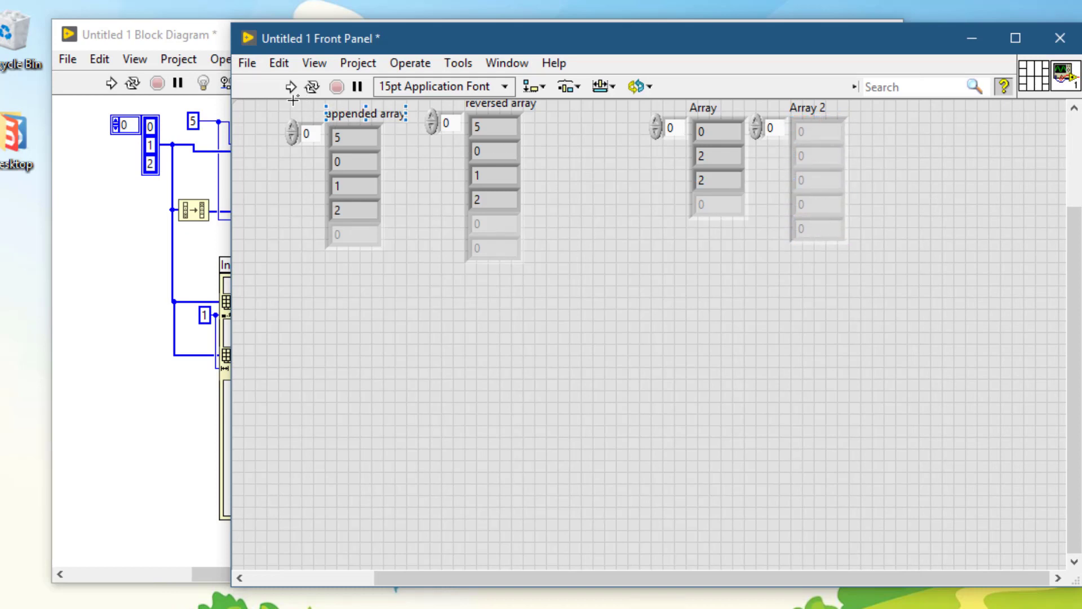
left_click(289, 86)
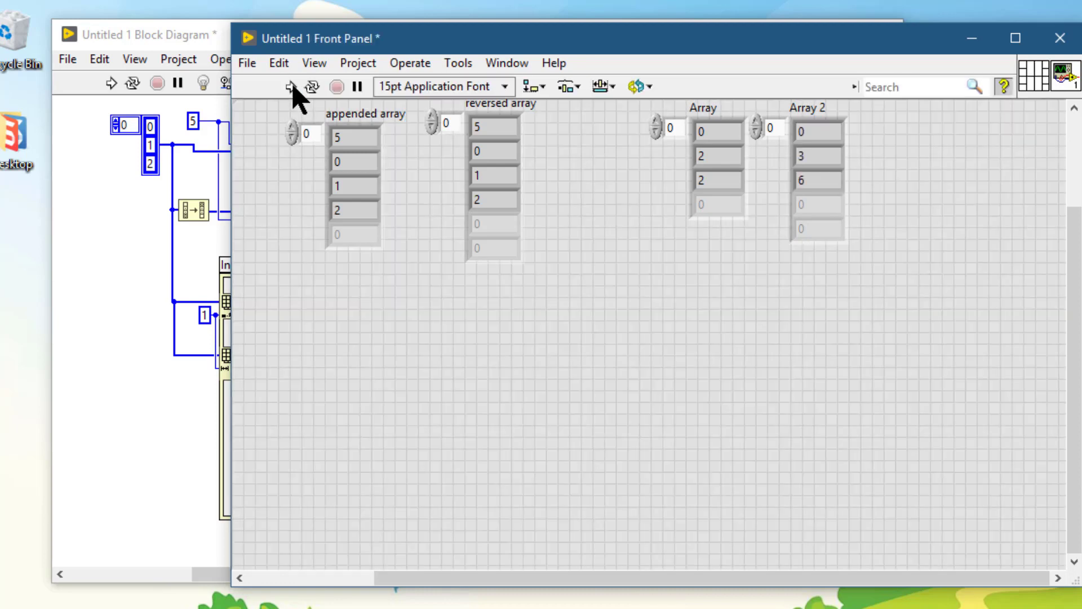
left_click(491, 200)
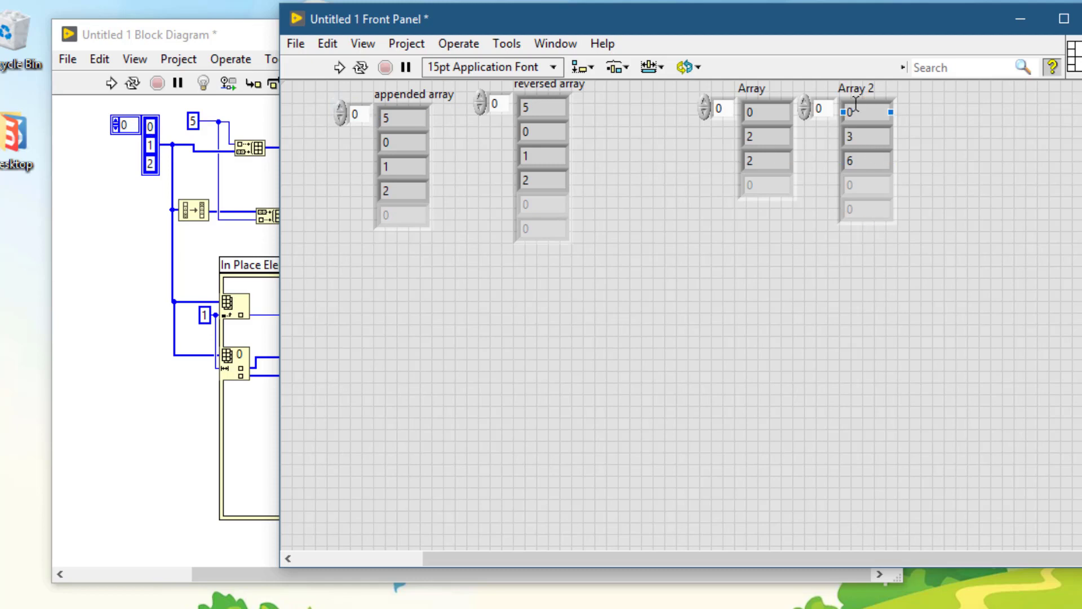
left_click(353, 115)
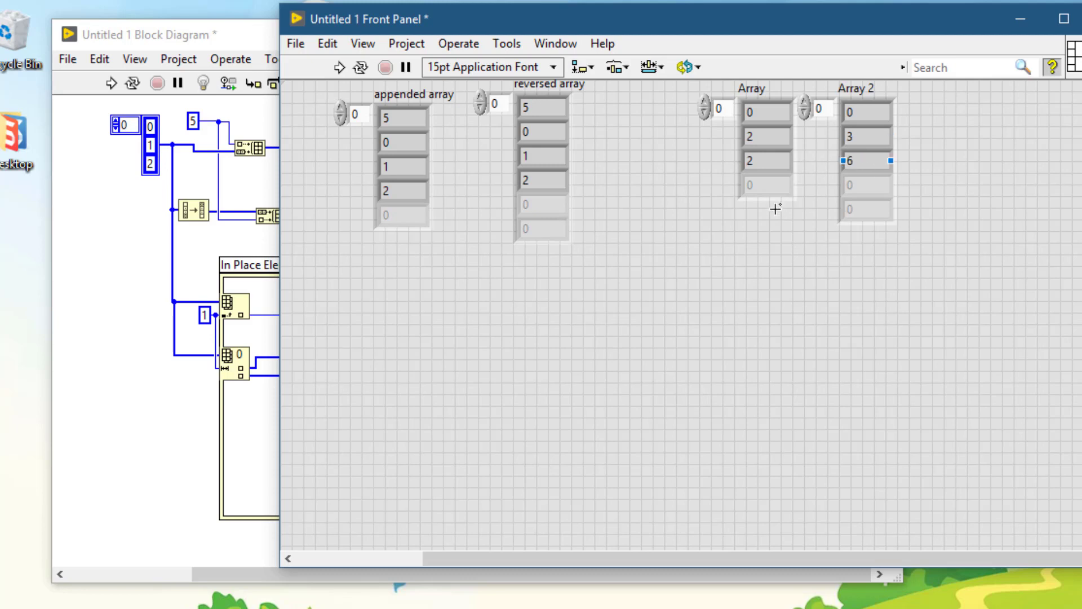
mouse_move(187, 424)
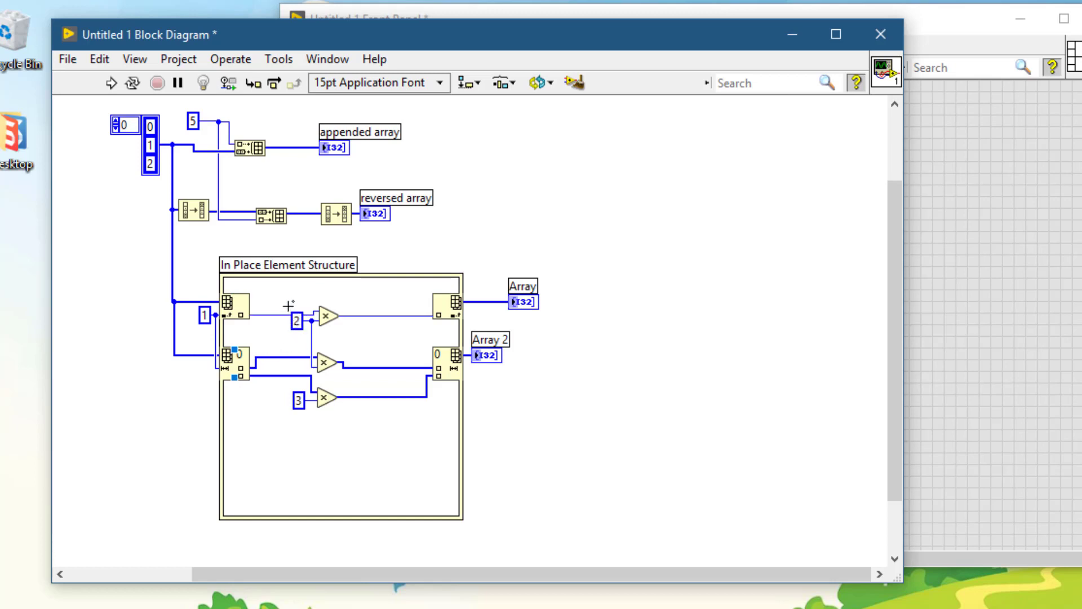
mouse_move(282, 304)
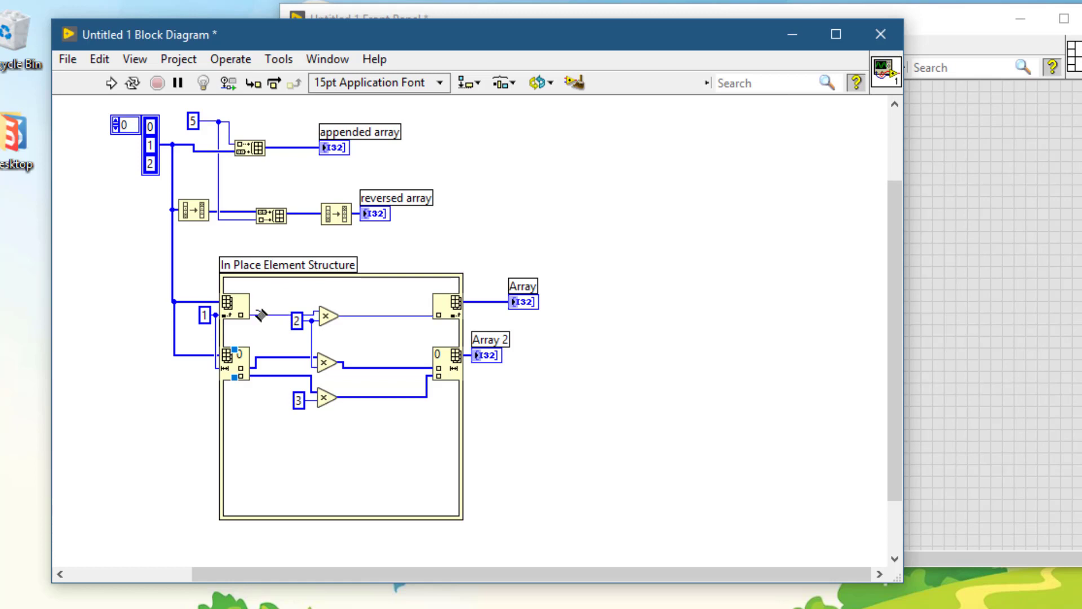
mouse_move(264, 286)
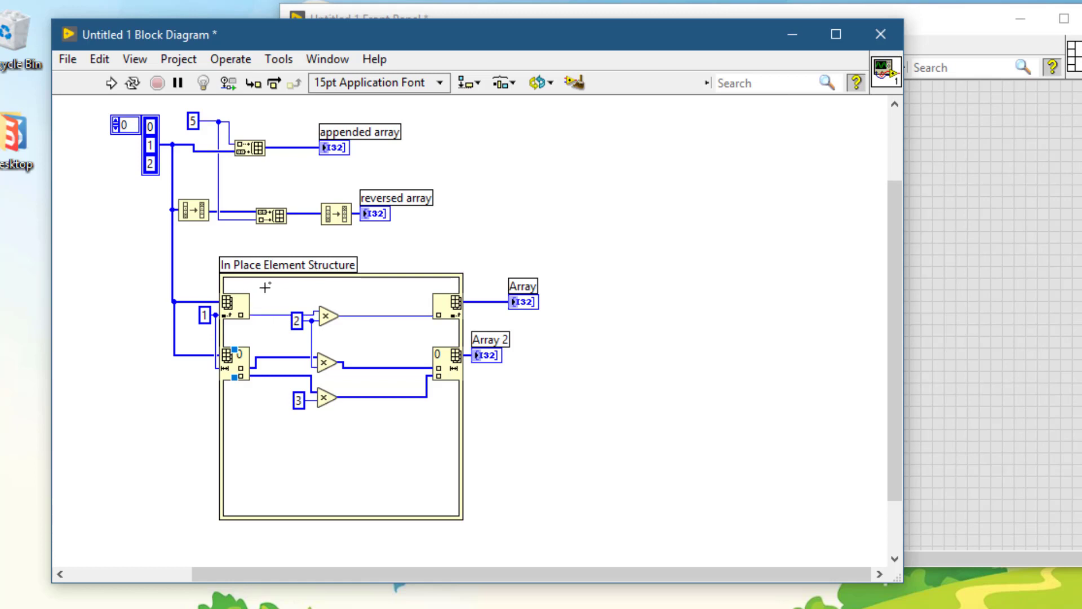
mouse_move(275, 295)
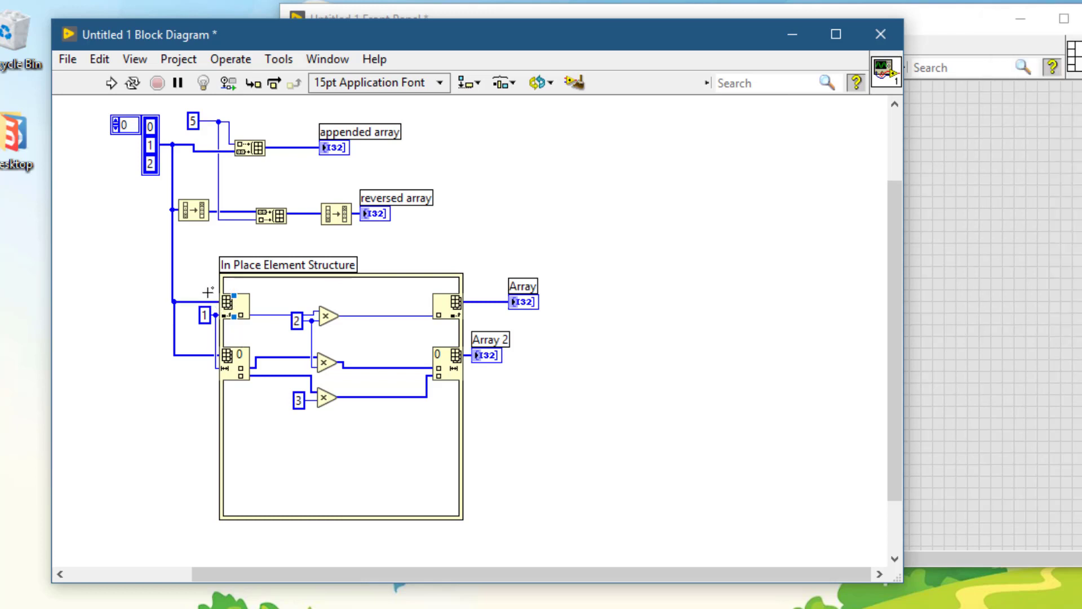
mouse_move(115, 445)
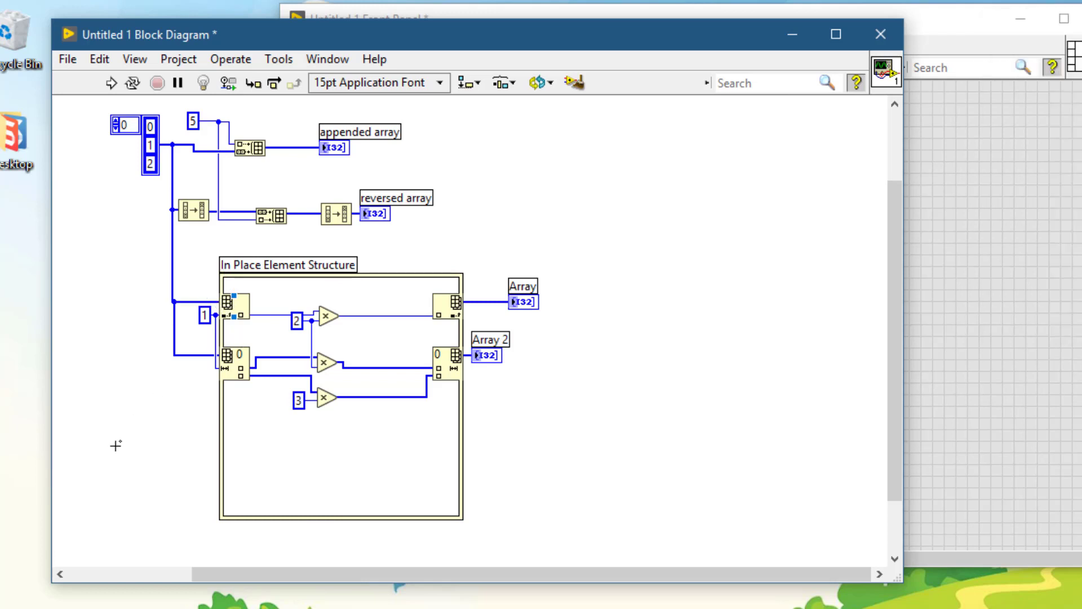
mouse_move(68, 490)
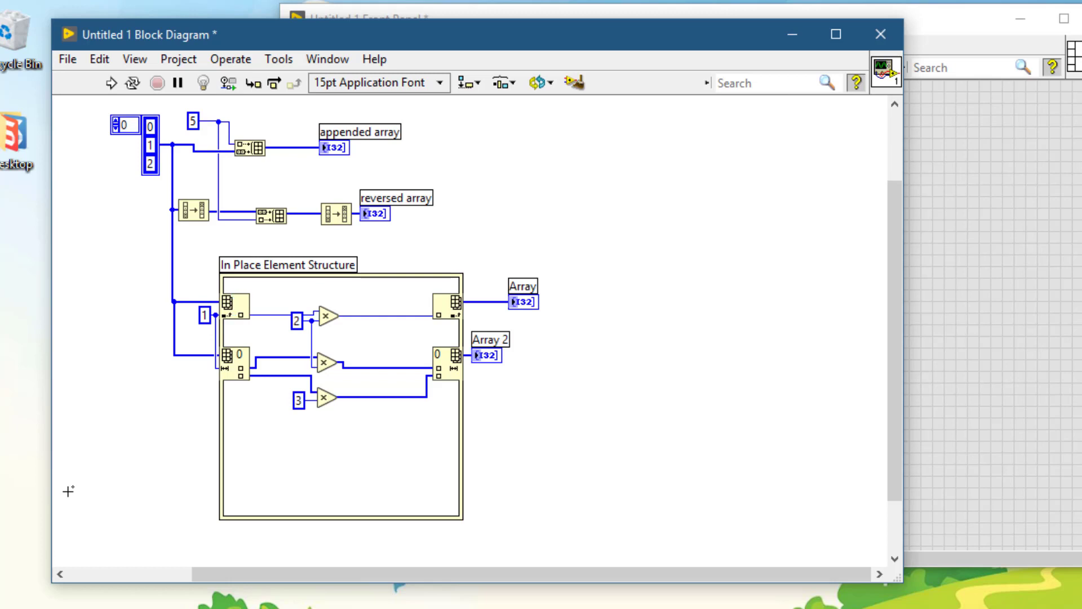